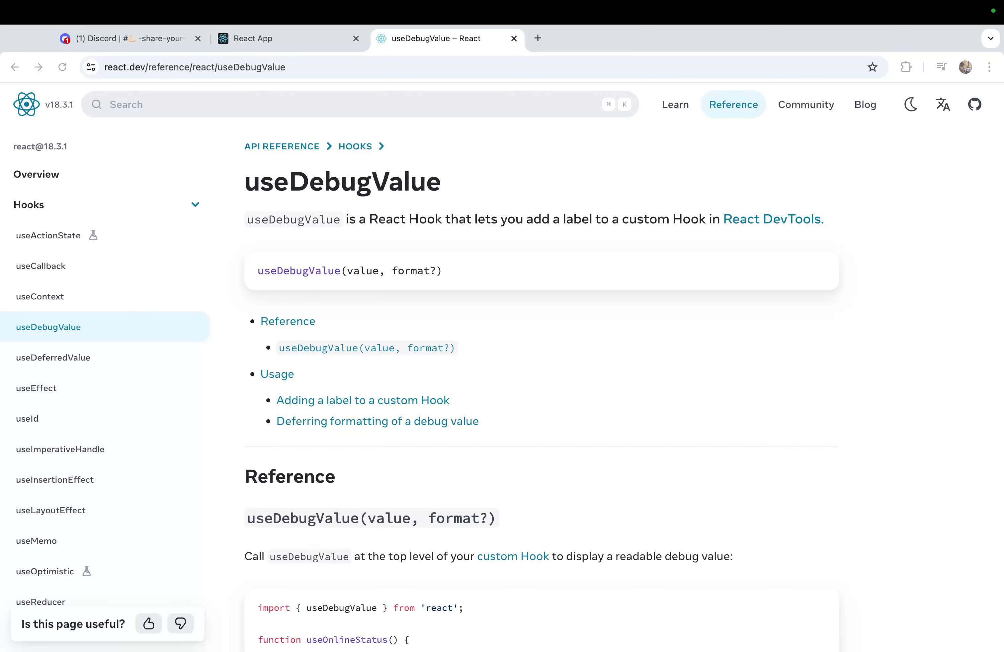
mouse_move(590, 377)
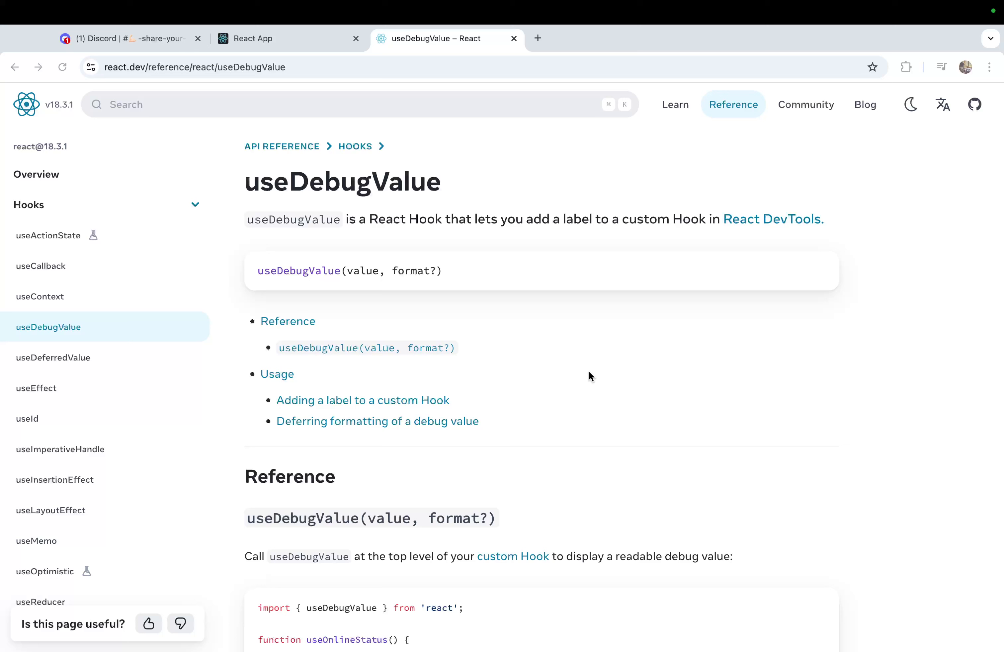
mouse_move(375, 235)
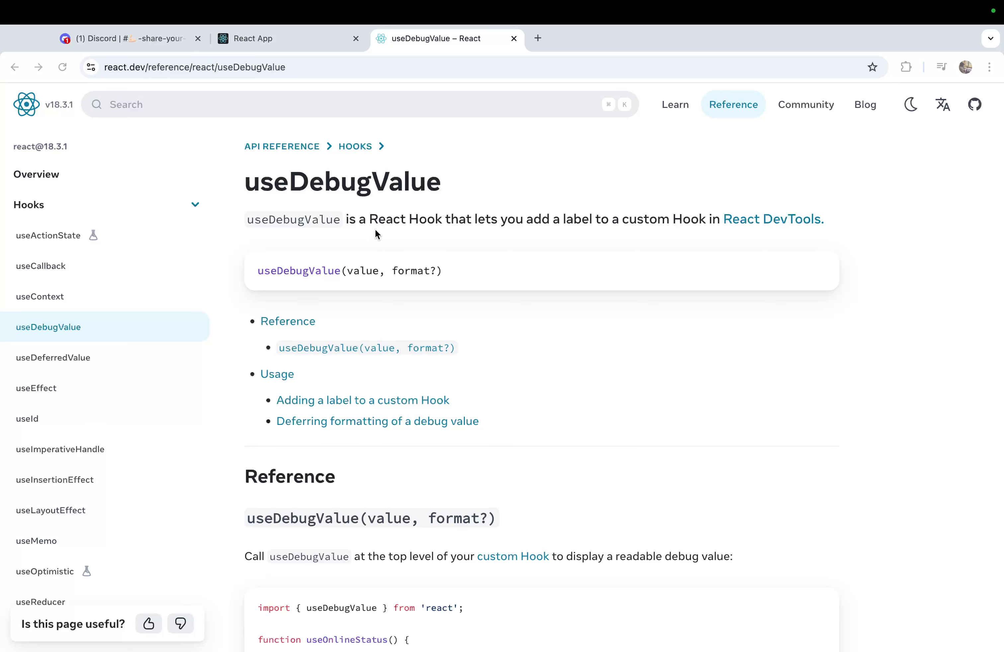
mouse_move(358, 237)
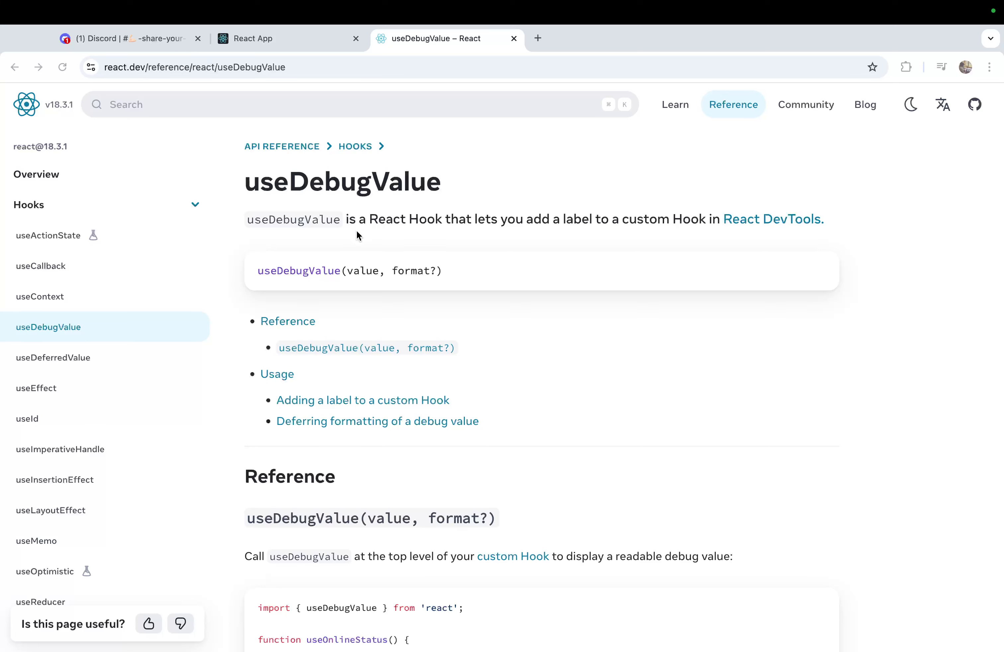
mouse_move(402, 232)
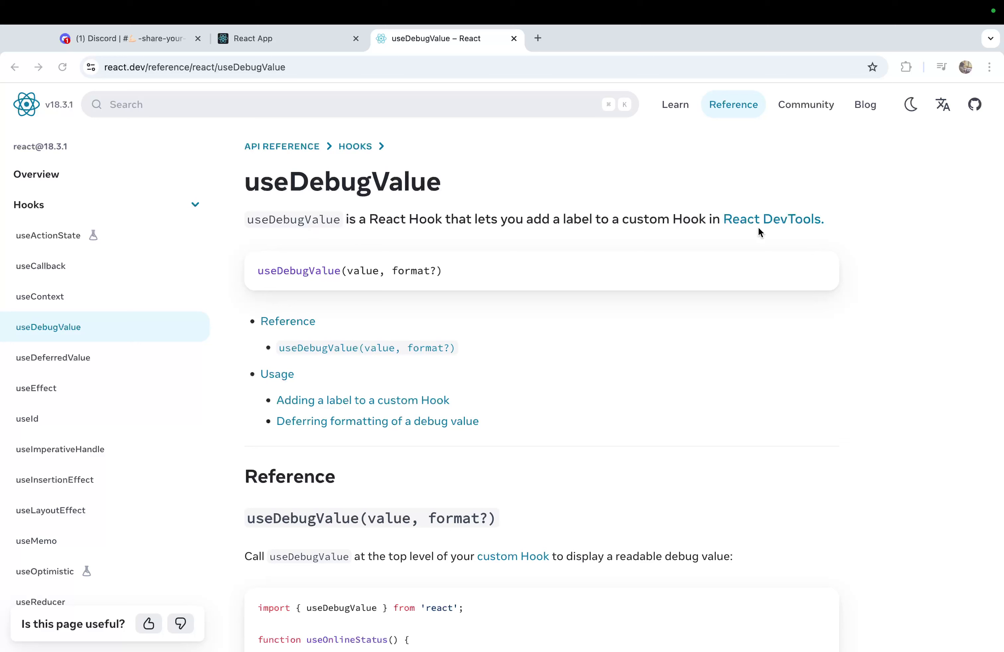
mouse_move(287, 301)
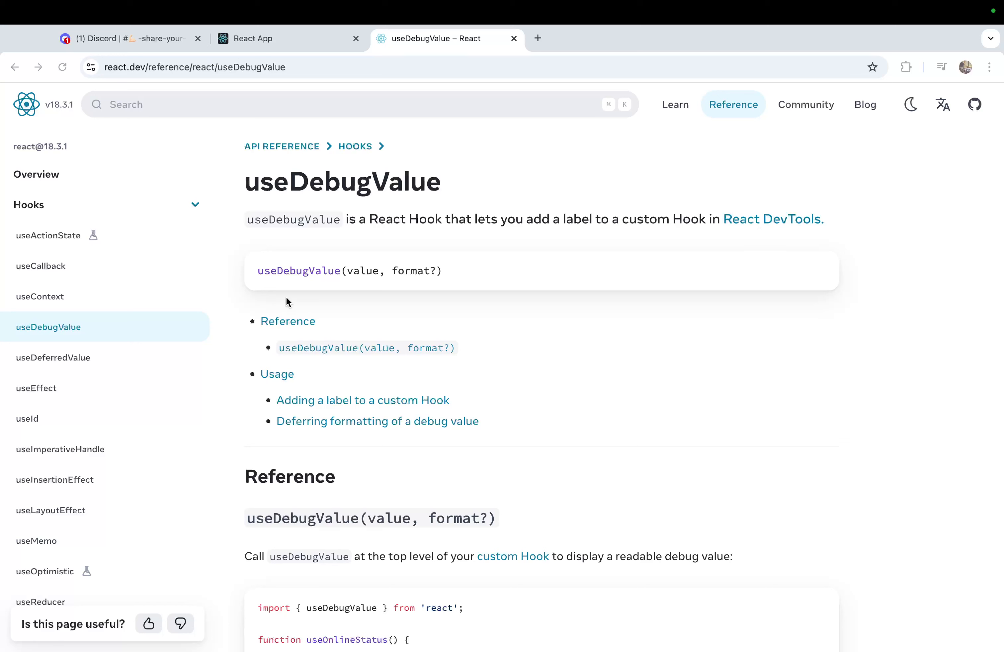
mouse_move(357, 275)
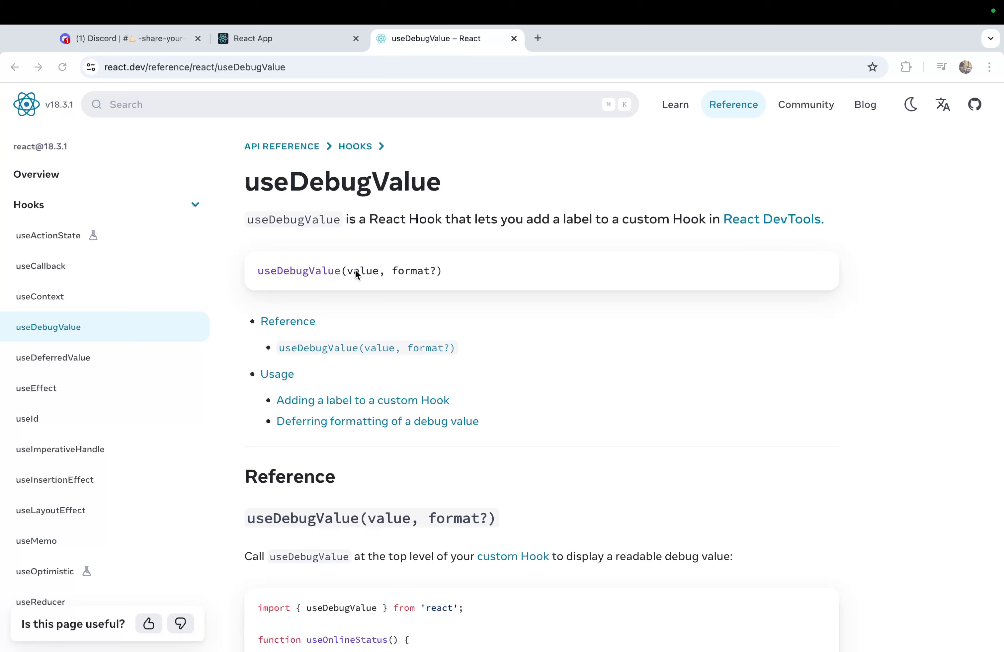
mouse_move(364, 274)
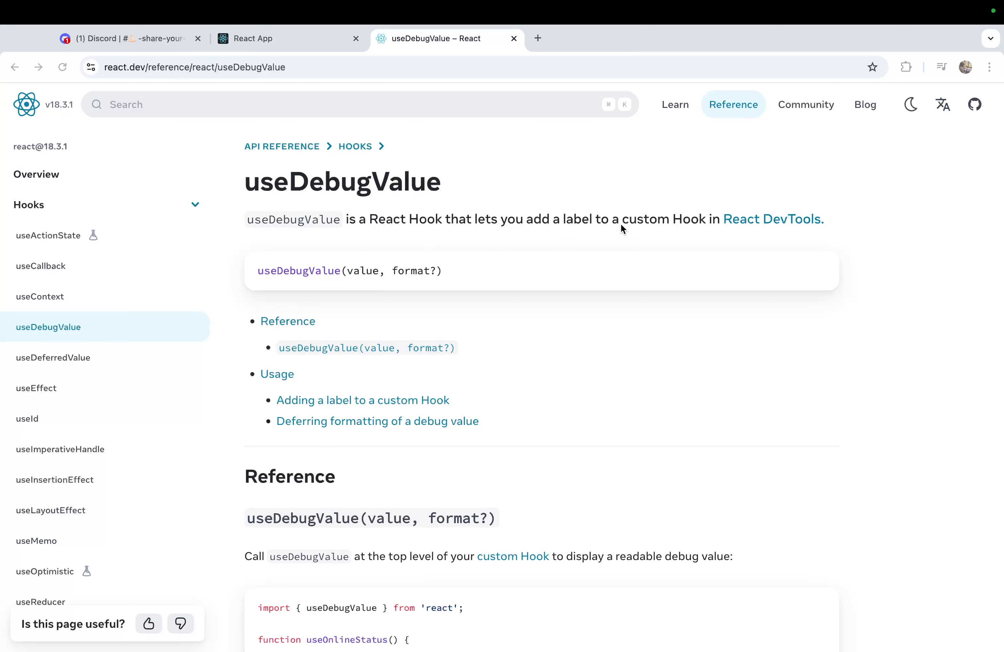
mouse_move(762, 227)
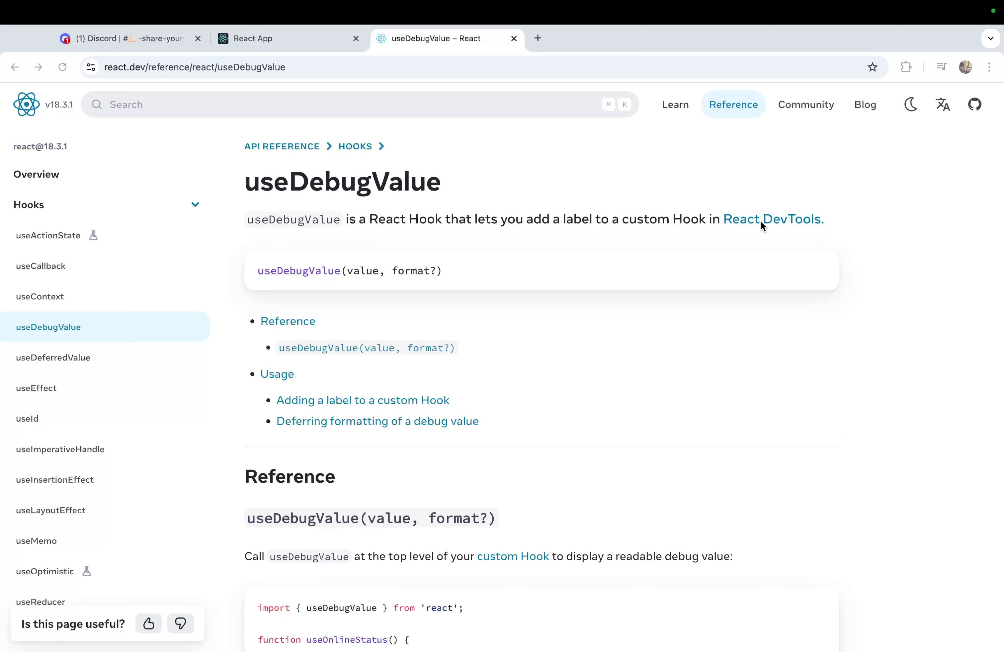
mouse_move(657, 463)
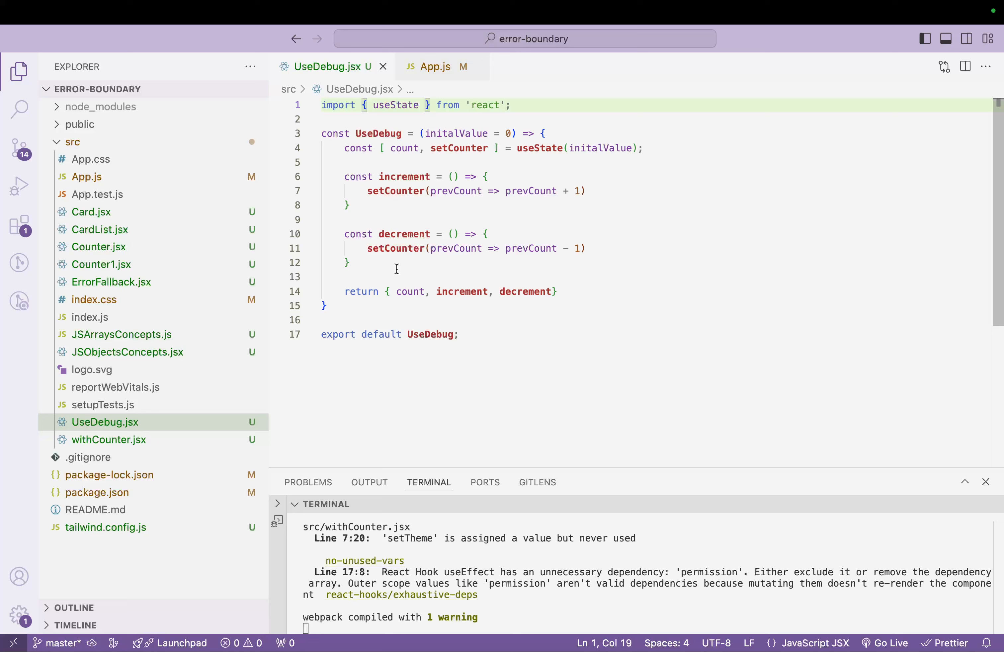
mouse_move(404, 380)
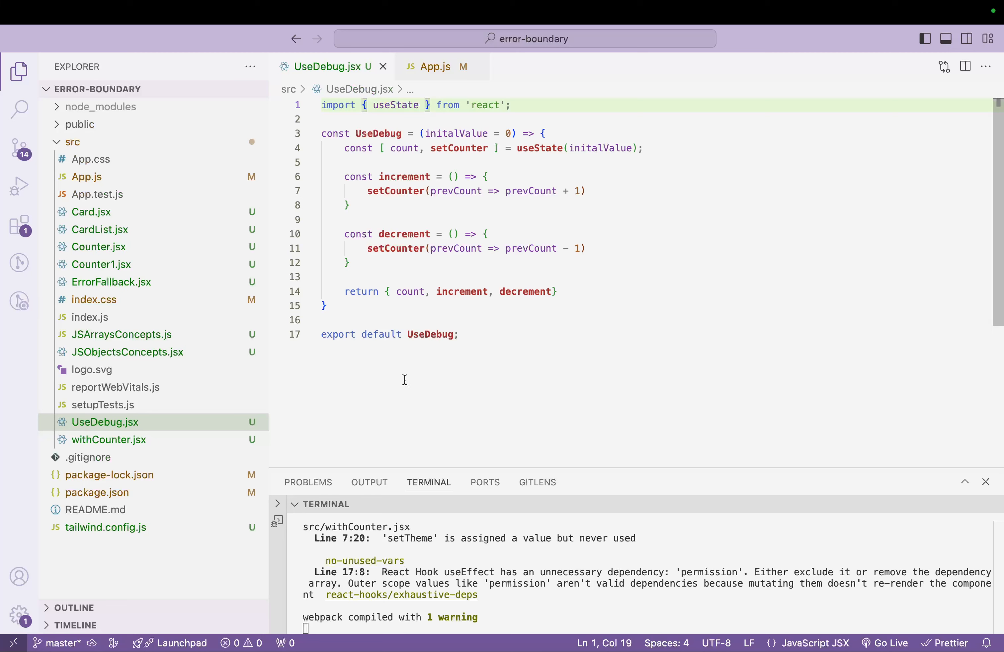
Add a comma after useState in UseDebug.jsx's React import, ready for a second import.
double_click(395, 105)
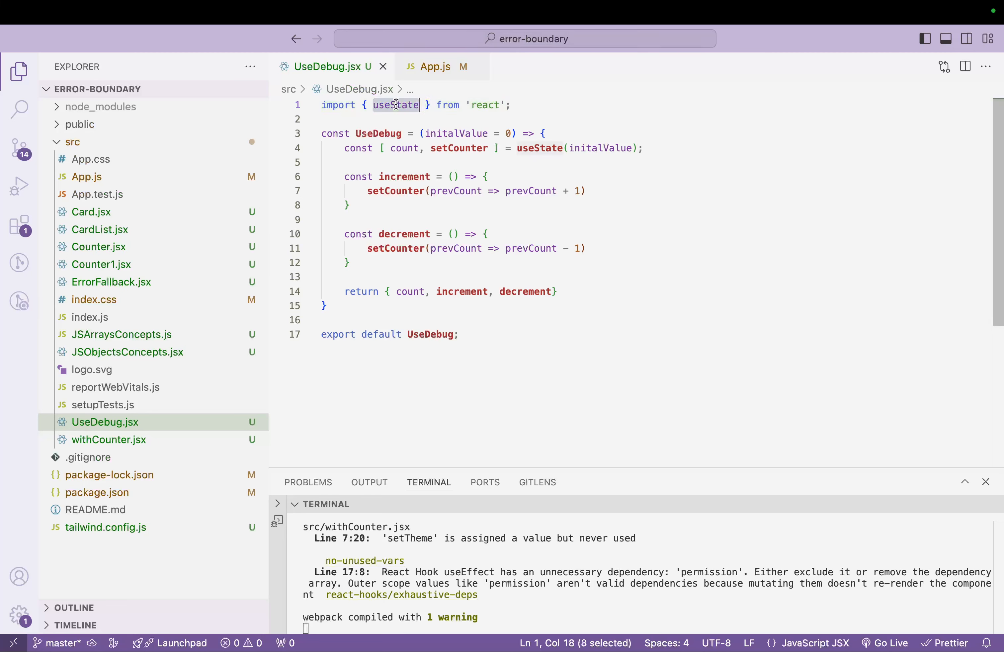
mouse_move(540, 148)
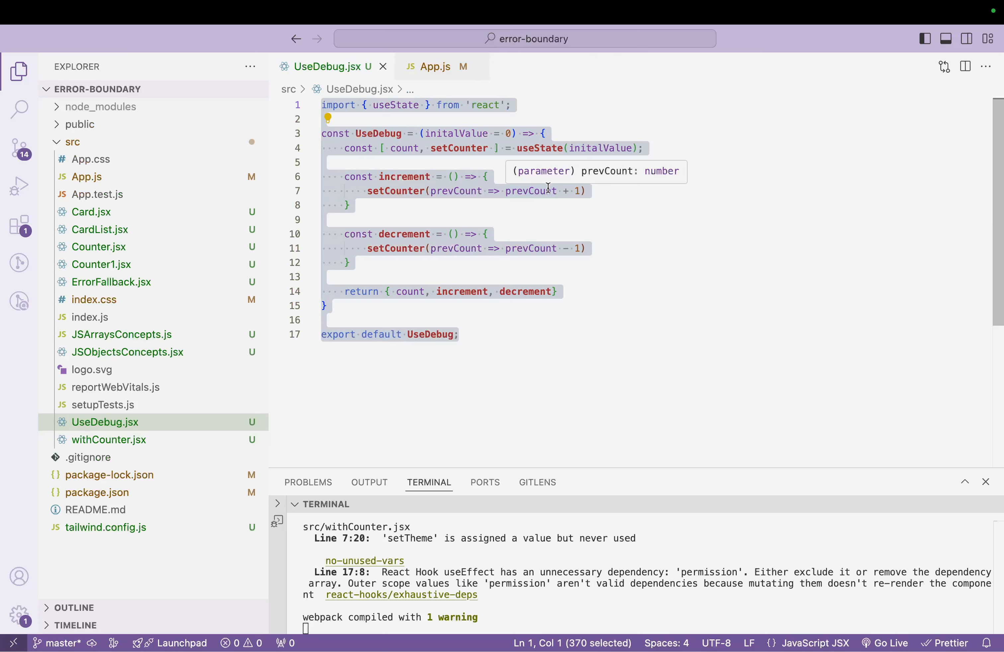
click(404, 148)
text(, )
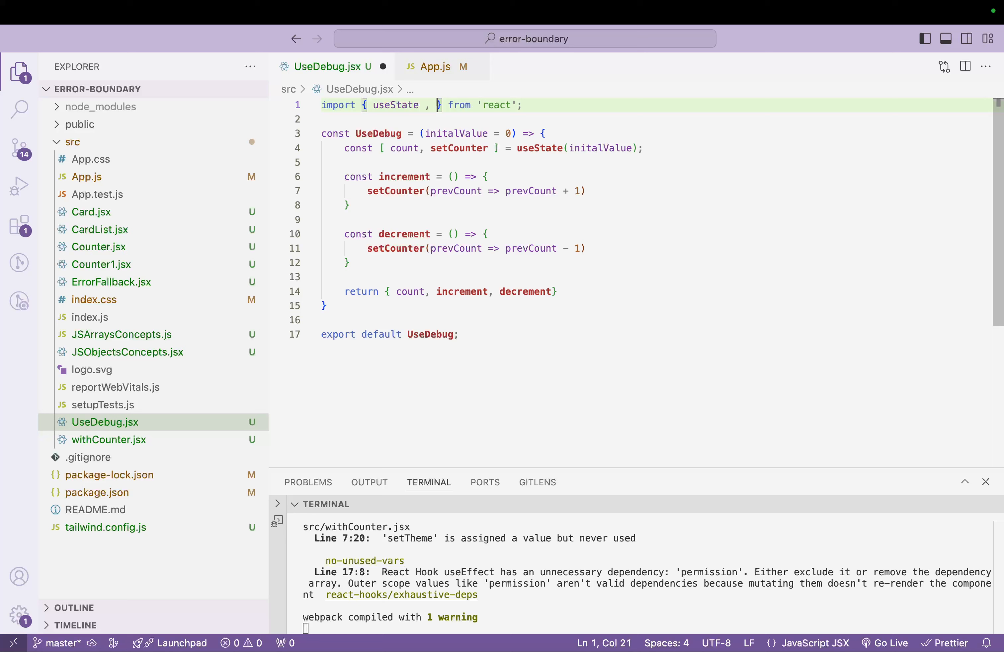
Import useDebugValue and call useDebugValue(count > 5 ? "high count" : "low count") below useState.
text(useDebugValue)
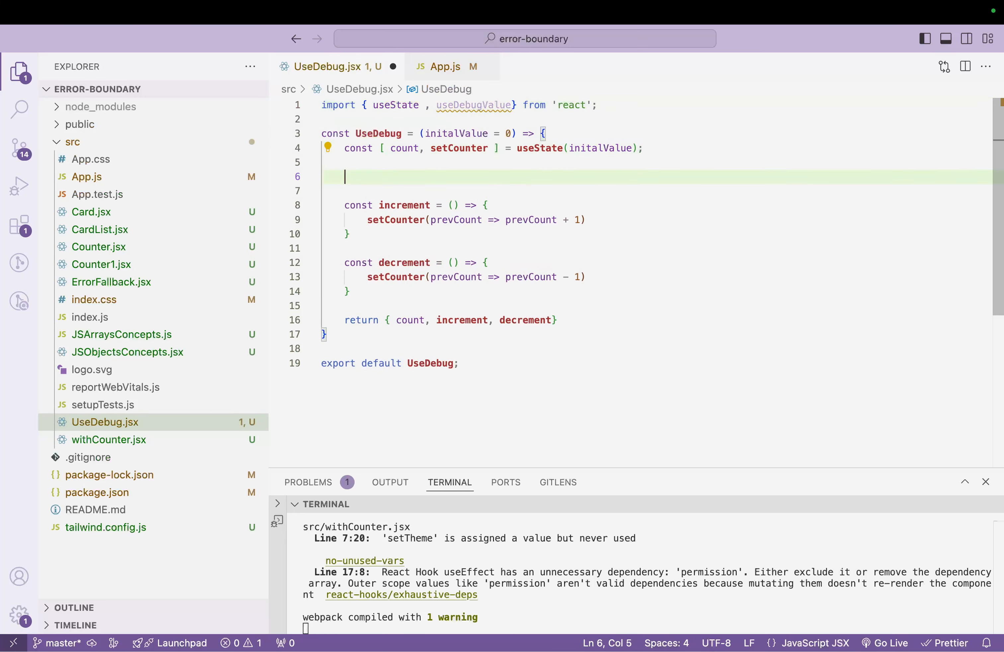
text(useDebugValue( count > 5)
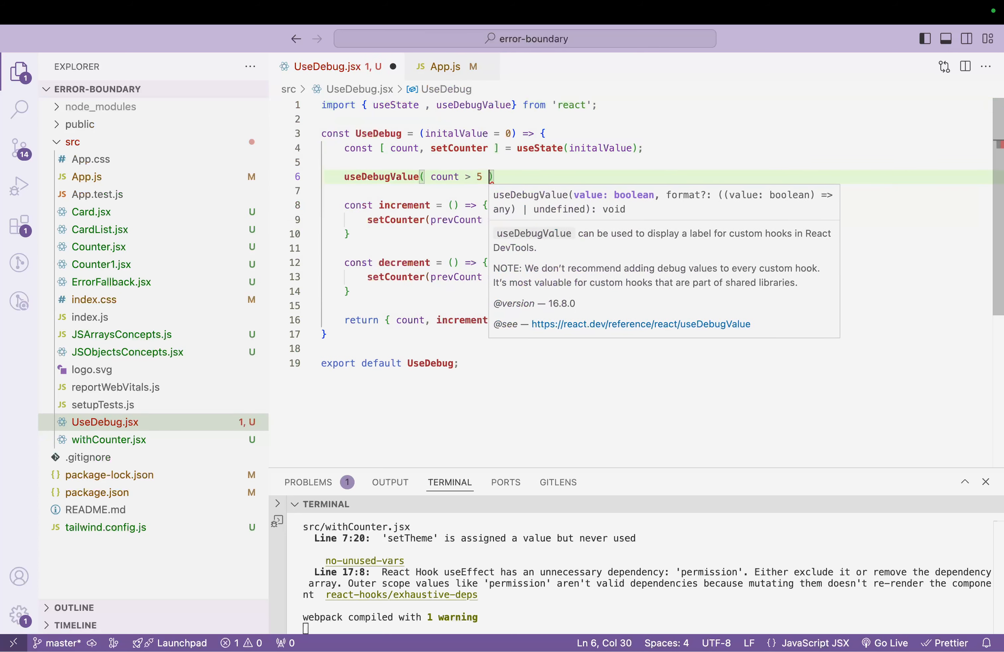
text(? "")
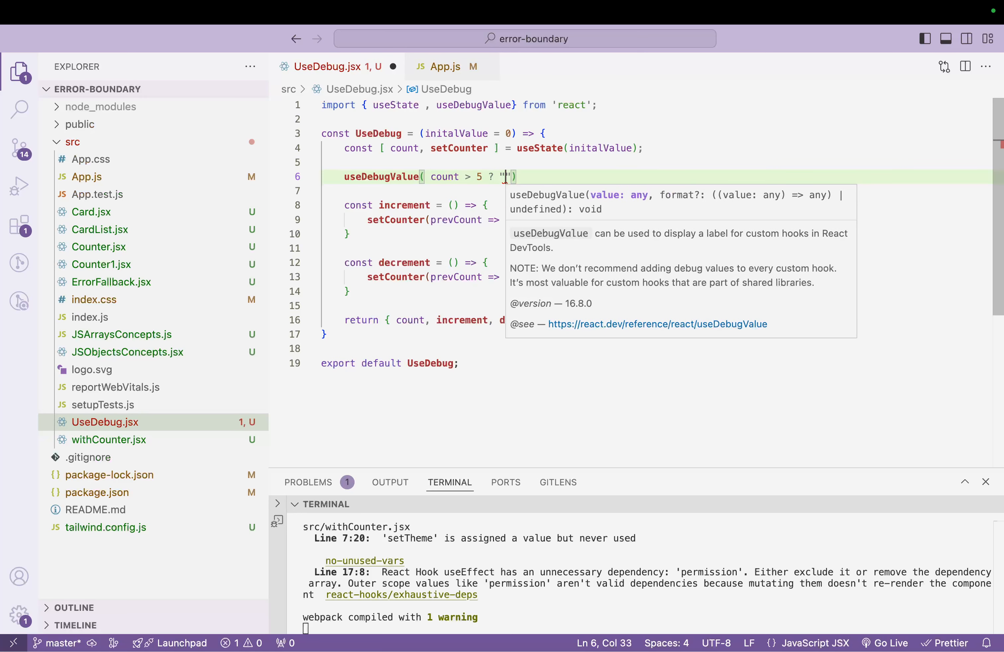
text(high count)
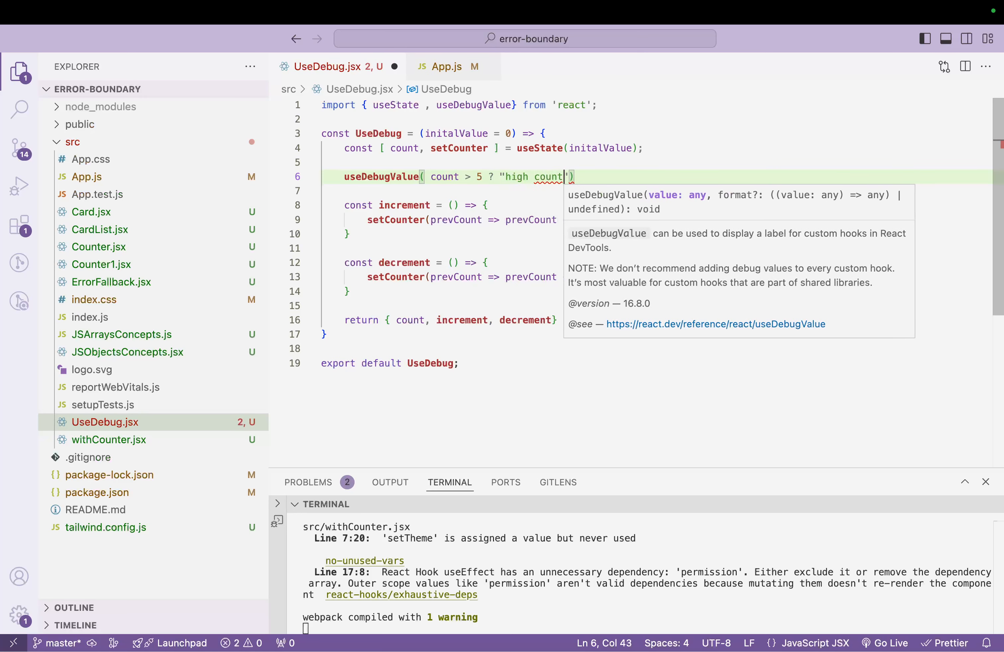
text(: "")
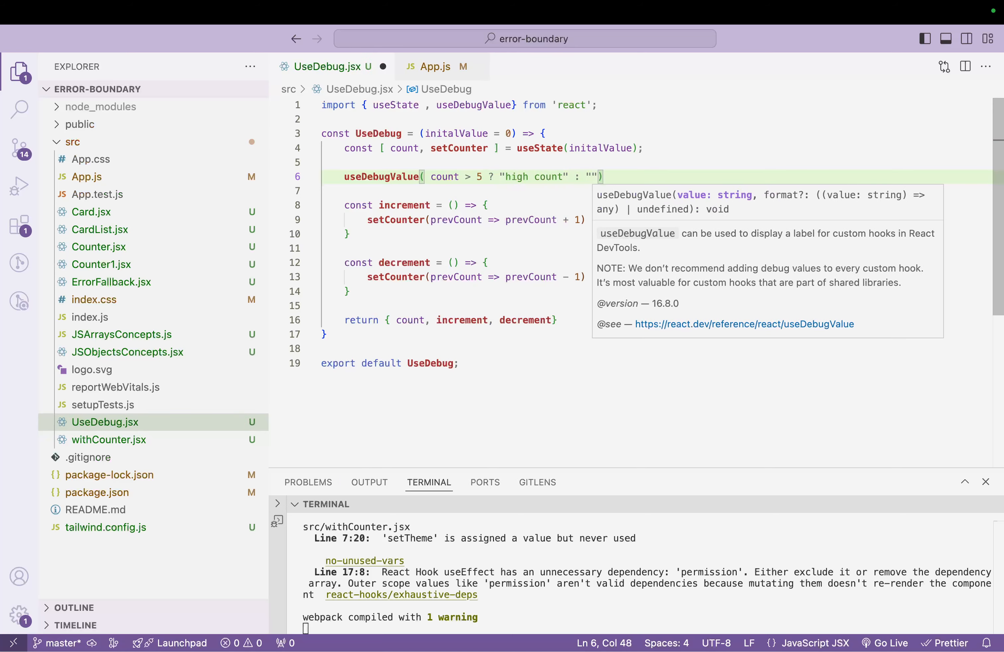
text(low co)
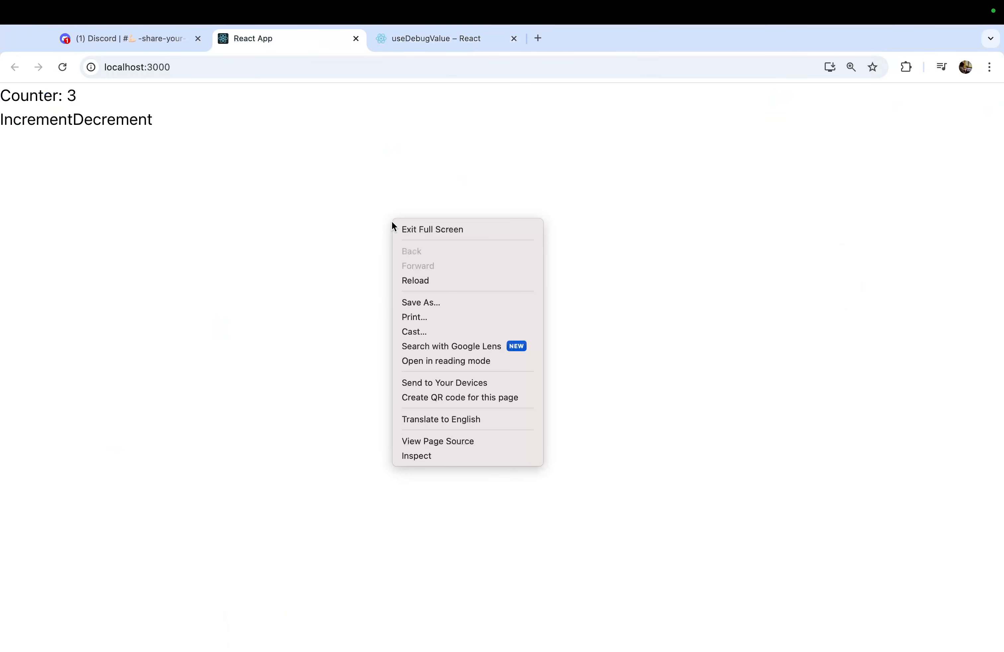
Inspect the localhost:3000 page and show the React Components panel.
click(416, 456)
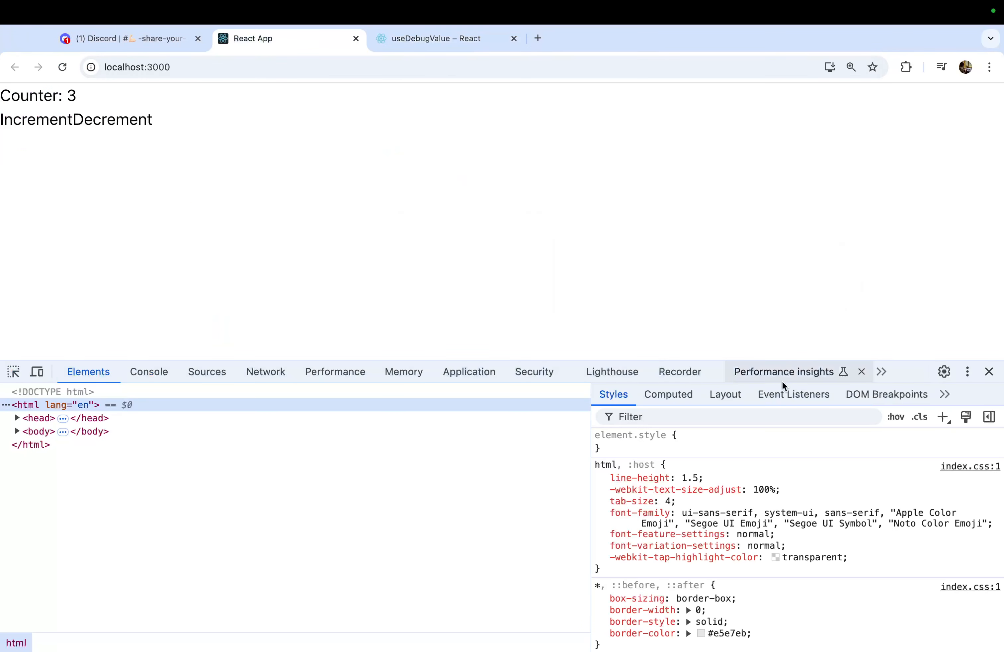
click(881, 372)
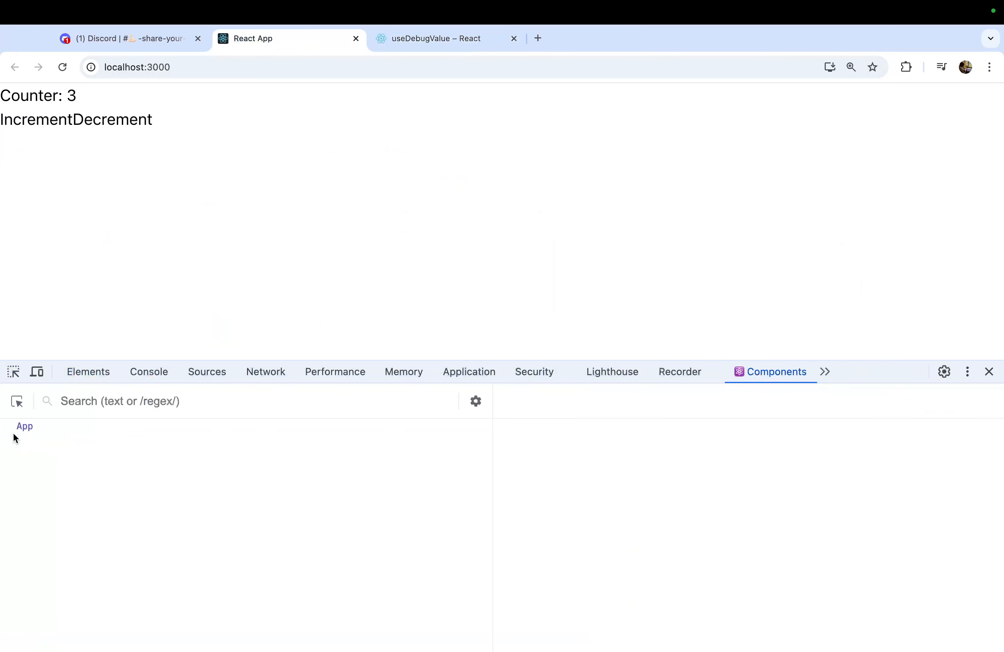
Select App, expand the UseDebug hook and increment the counter to 6 so its label reads 'high count'.
click(25, 426)
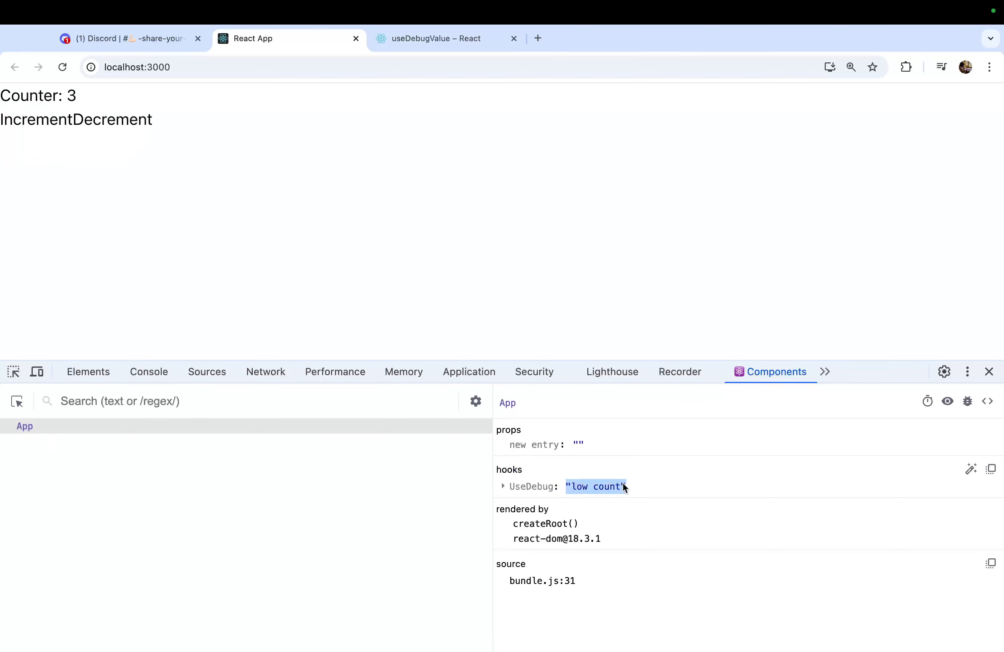
click(503, 487)
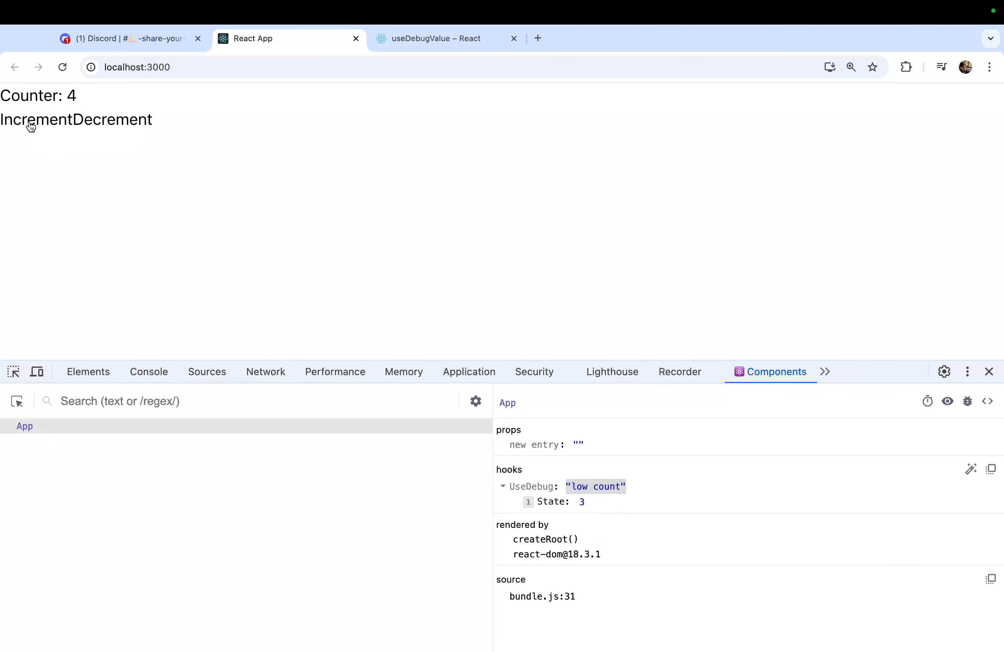
click(28, 119)
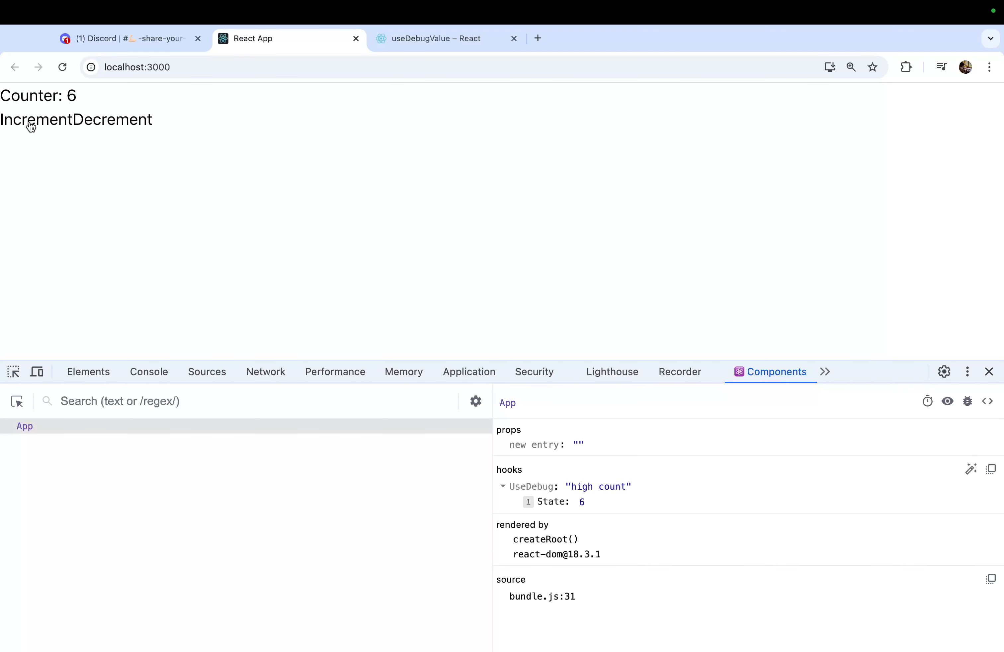
click(503, 487)
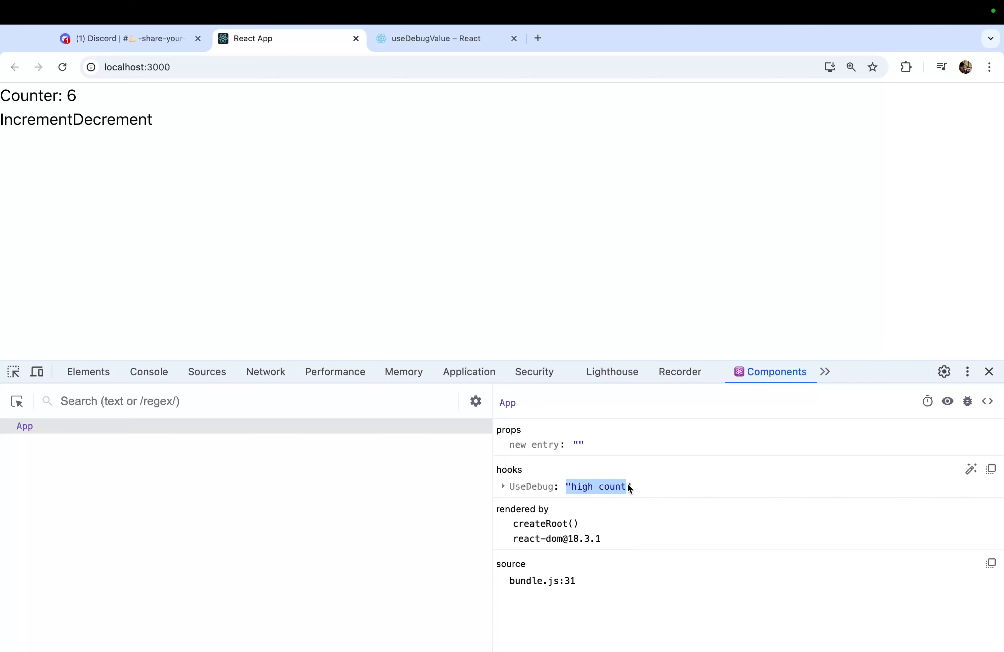
click(503, 486)
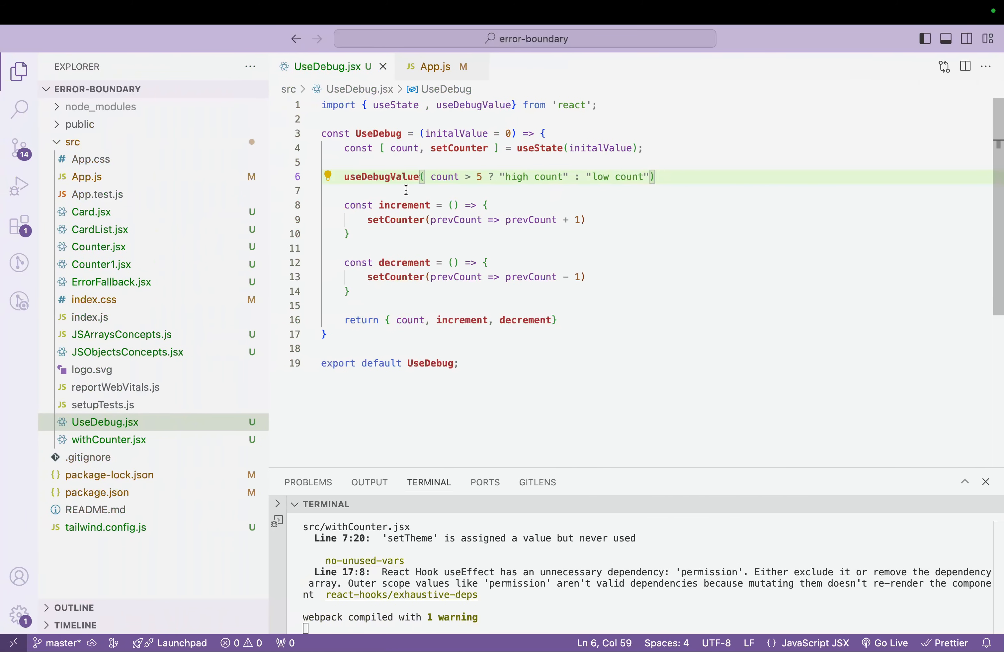
Replace the useDebugValue argument with the template literal `count: ${count}`.
drag(344, 177, 654, 176)
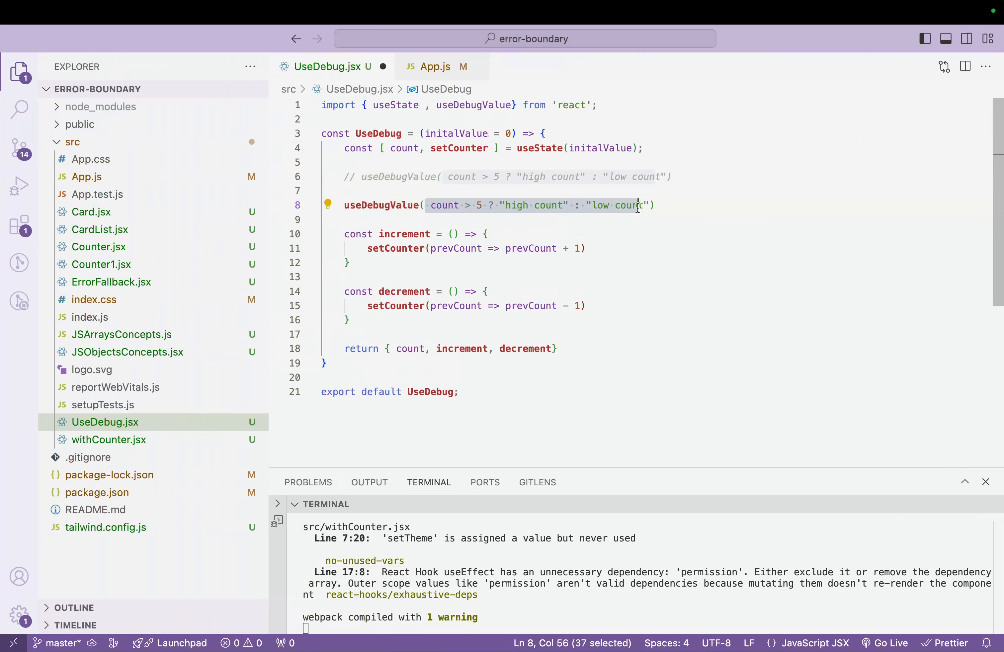
text(`co))
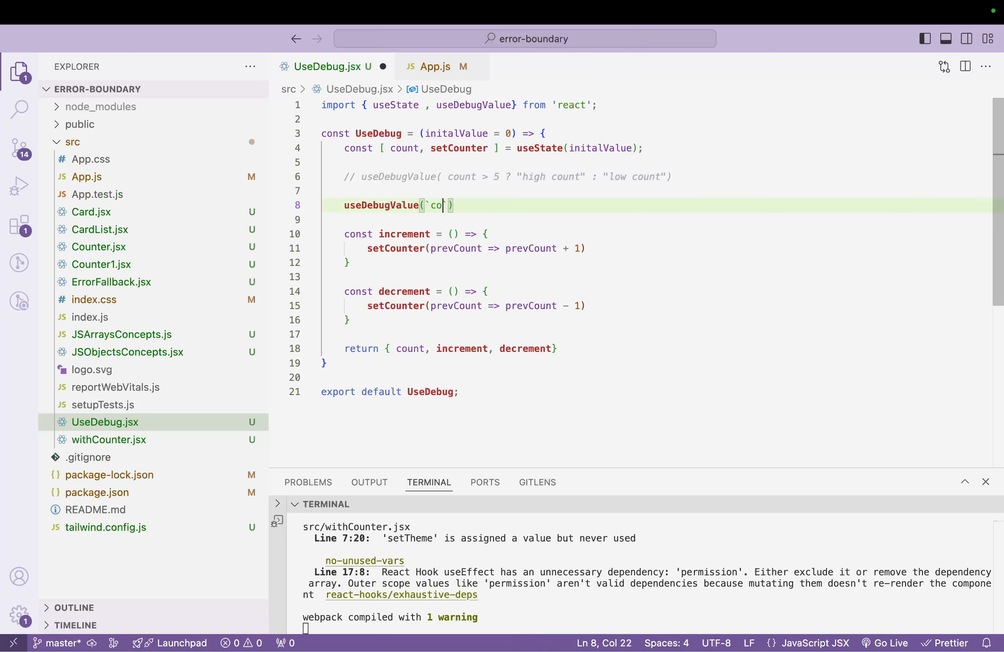
text(unt:)
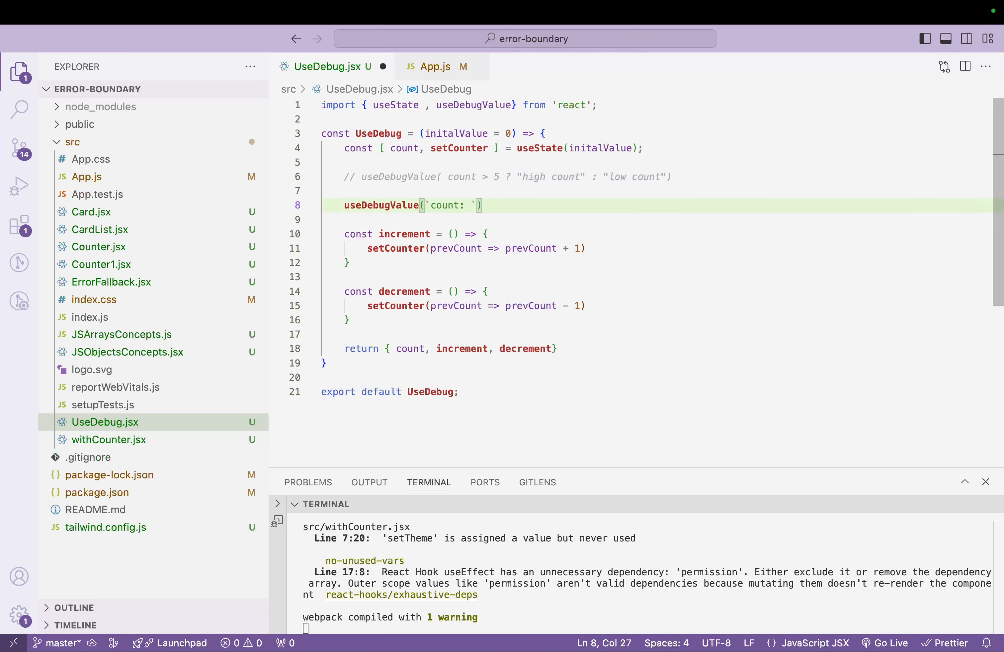
text(${count})
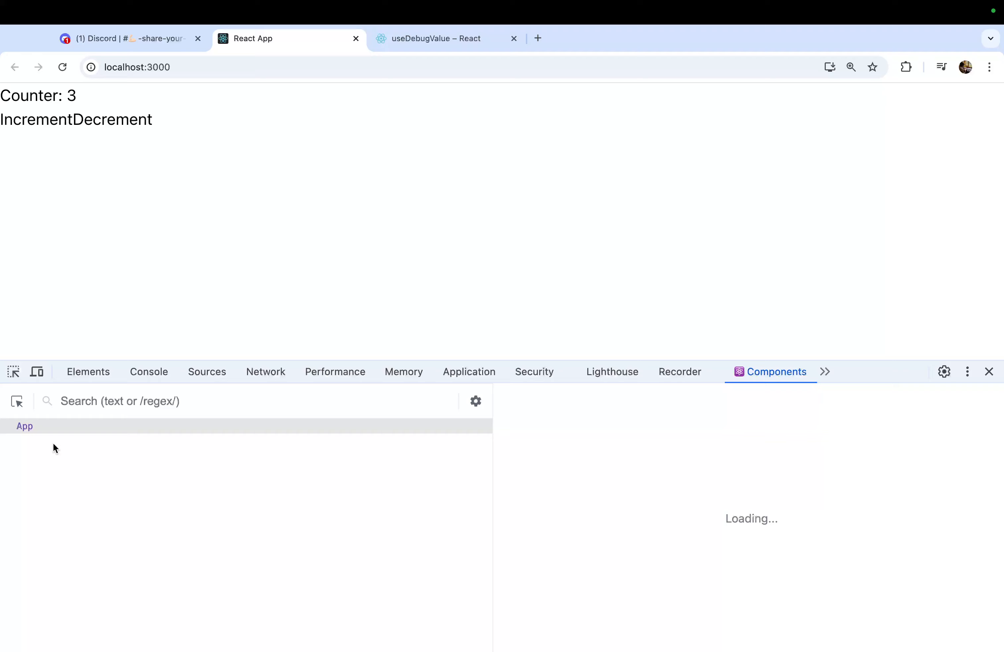
Select App and expand the UseDebug hook, showing labels 'low count' and 'count: 3'.
click(25, 425)
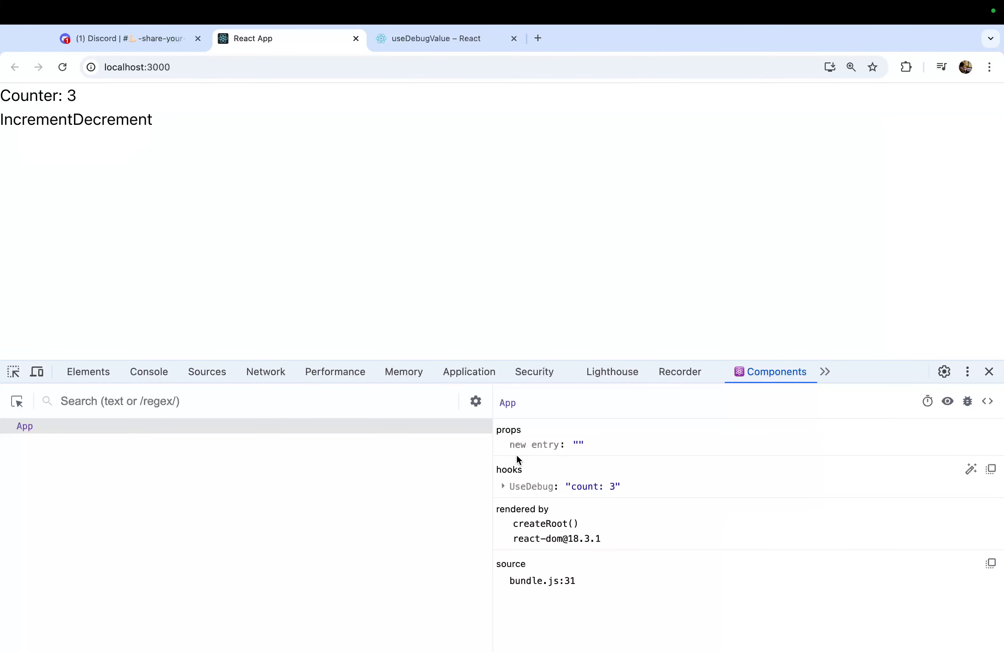
click(503, 486)
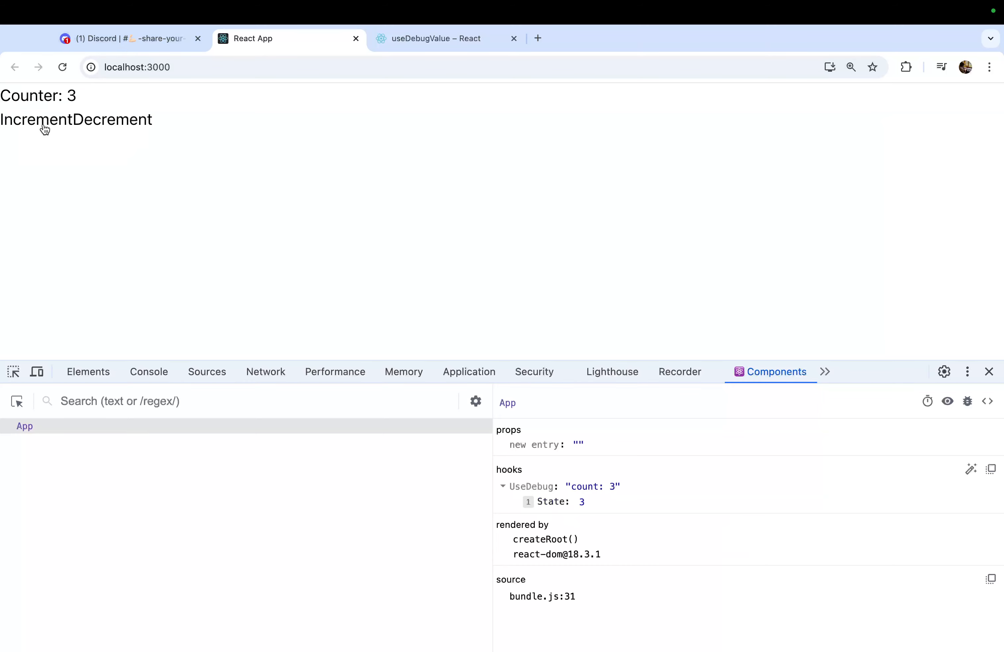
click(37, 120)
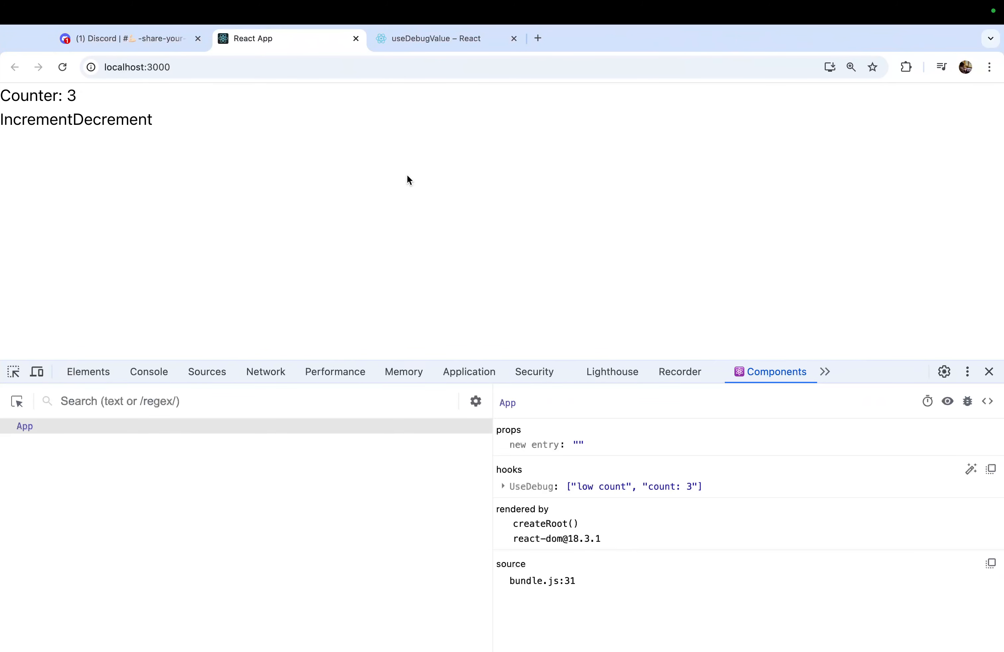
Expand the UseDebug hook's DebugValue into items 0: "low count" and 1: "count: 3".
click(504, 486)
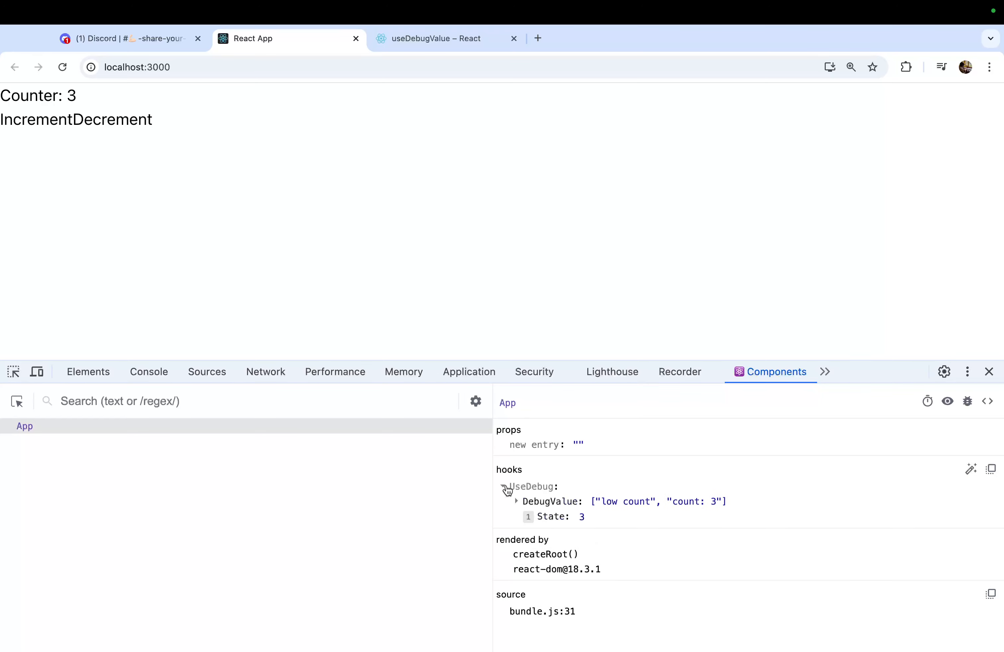
click(504, 487)
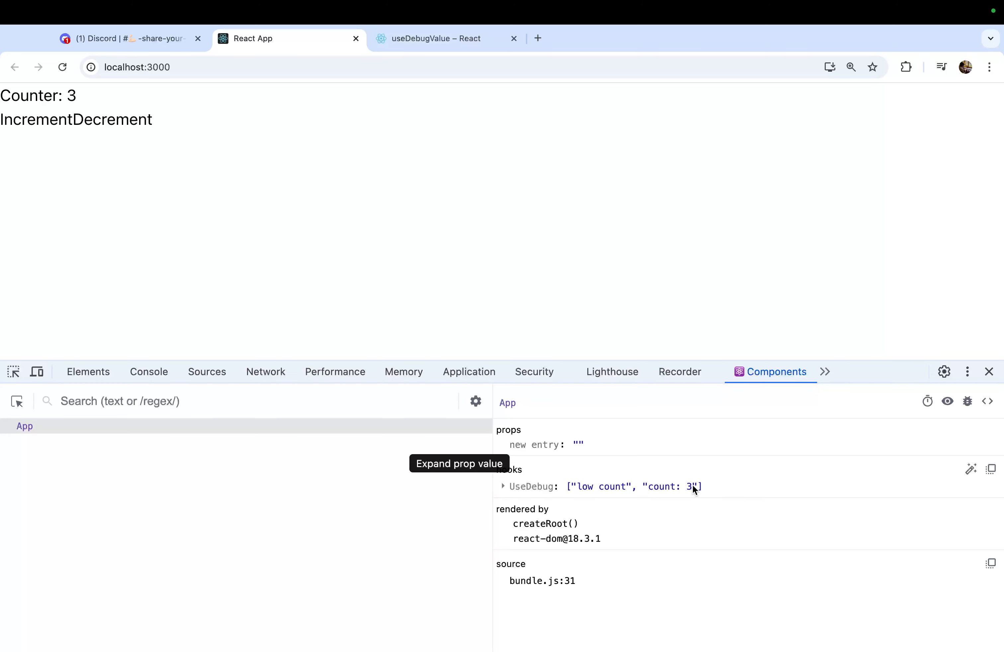
mouse_move(554, 491)
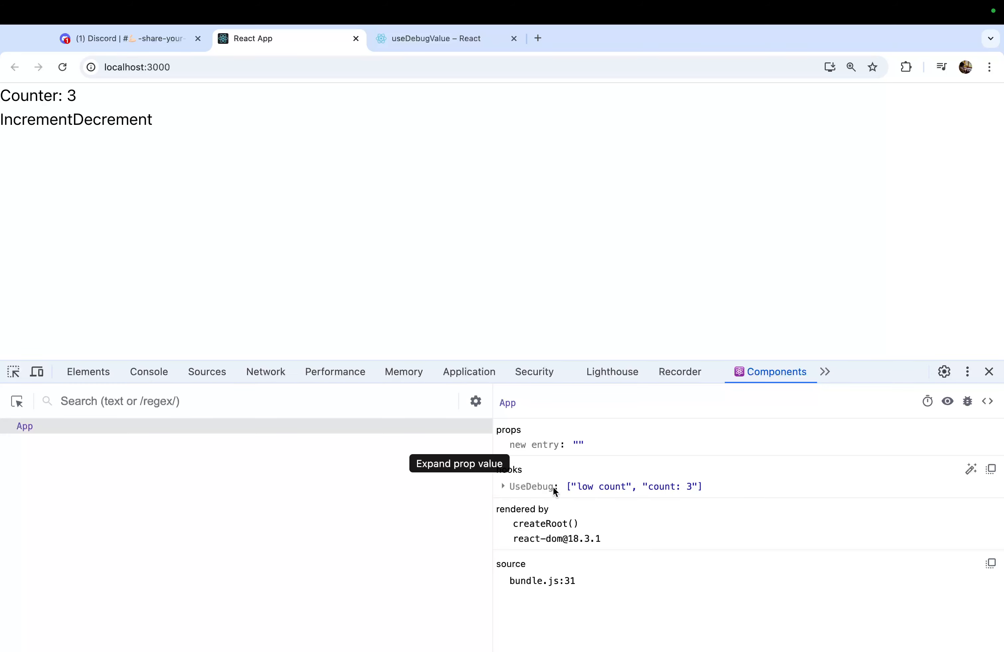
mouse_move(572, 493)
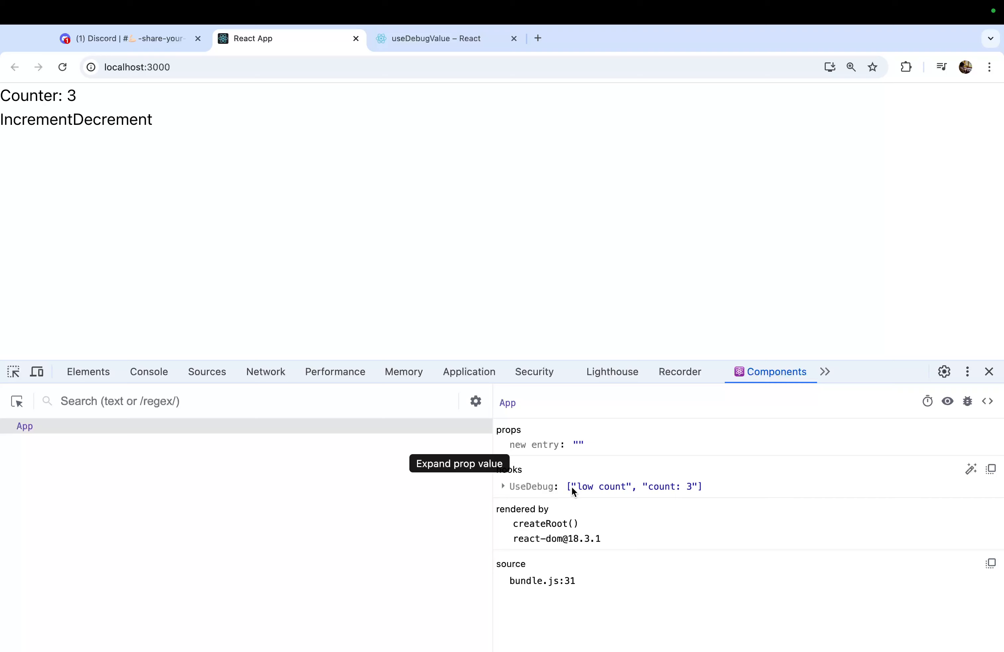
click(504, 487)
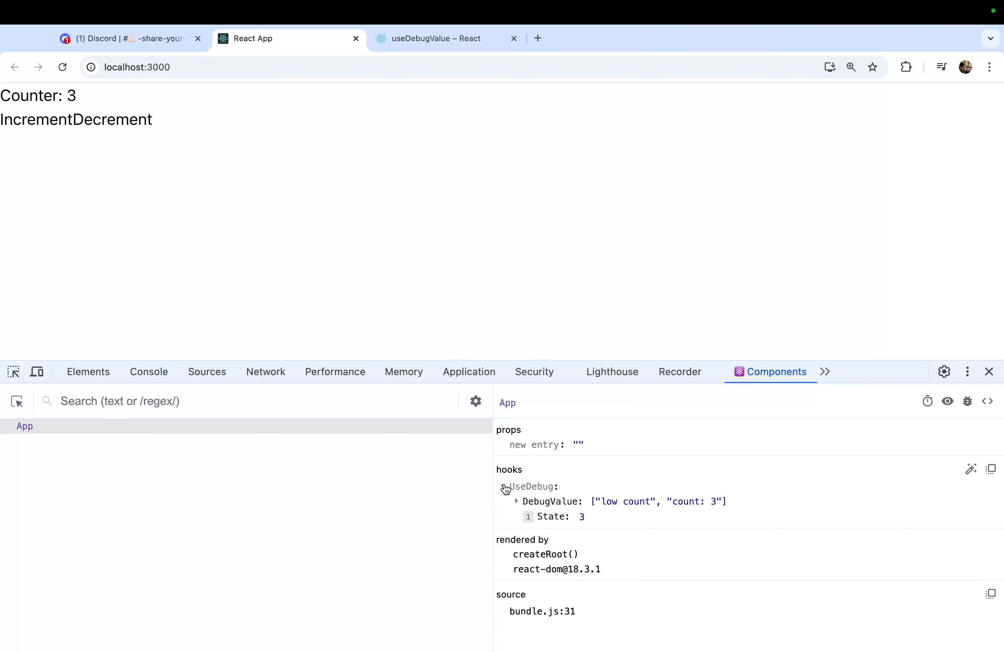
click(504, 487)
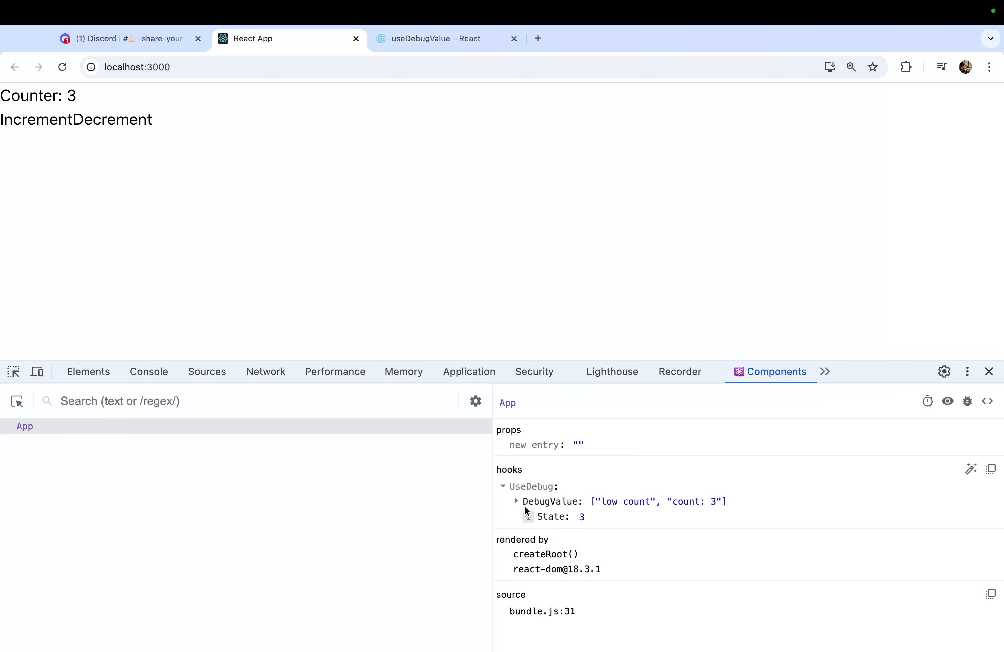
click(516, 501)
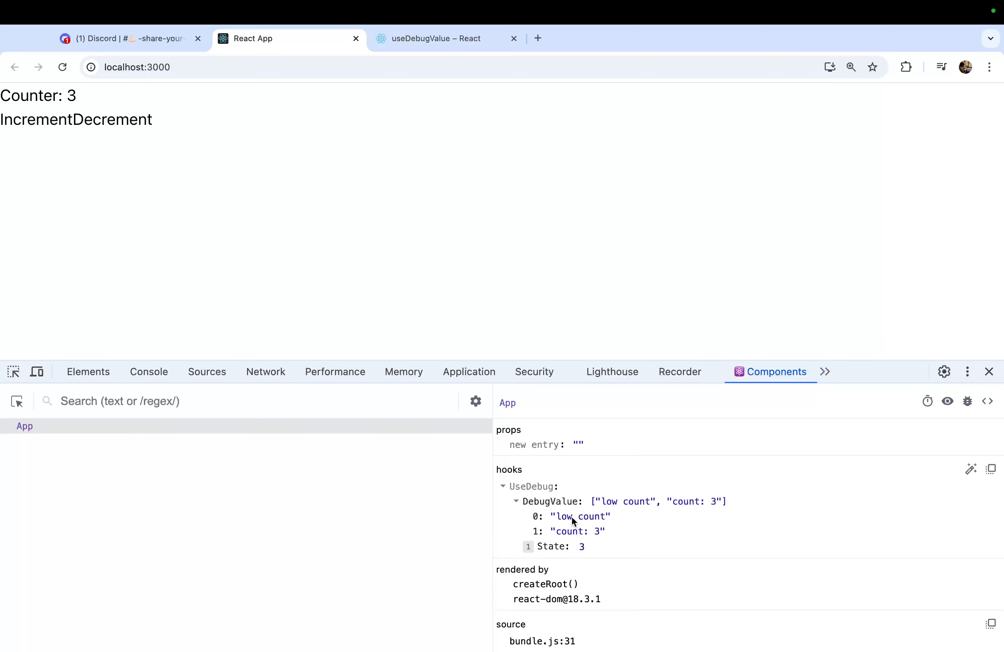
mouse_move(564, 522)
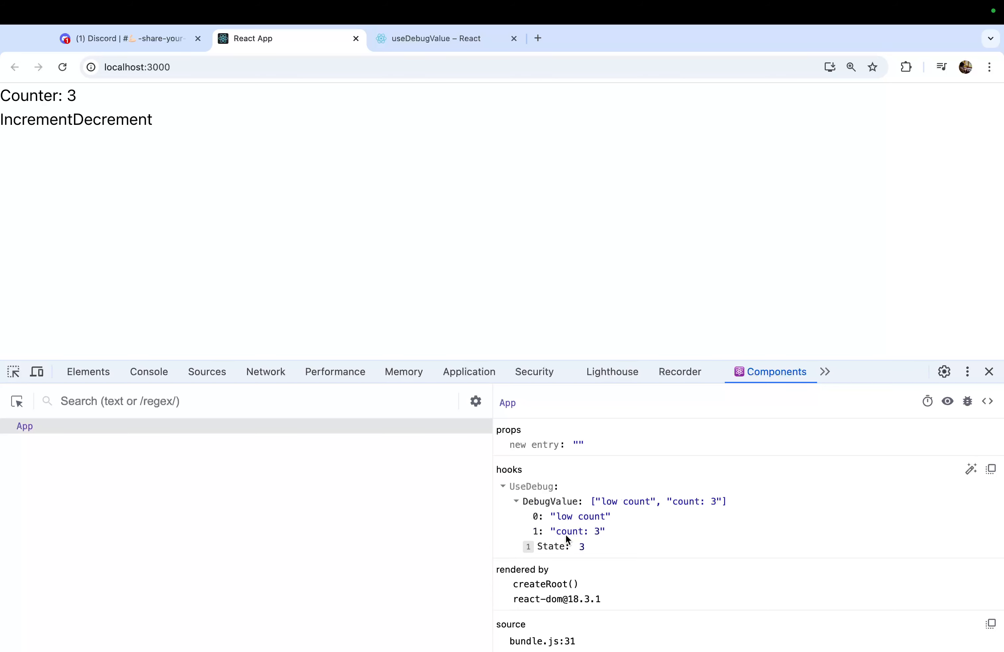
mouse_move(30, 124)
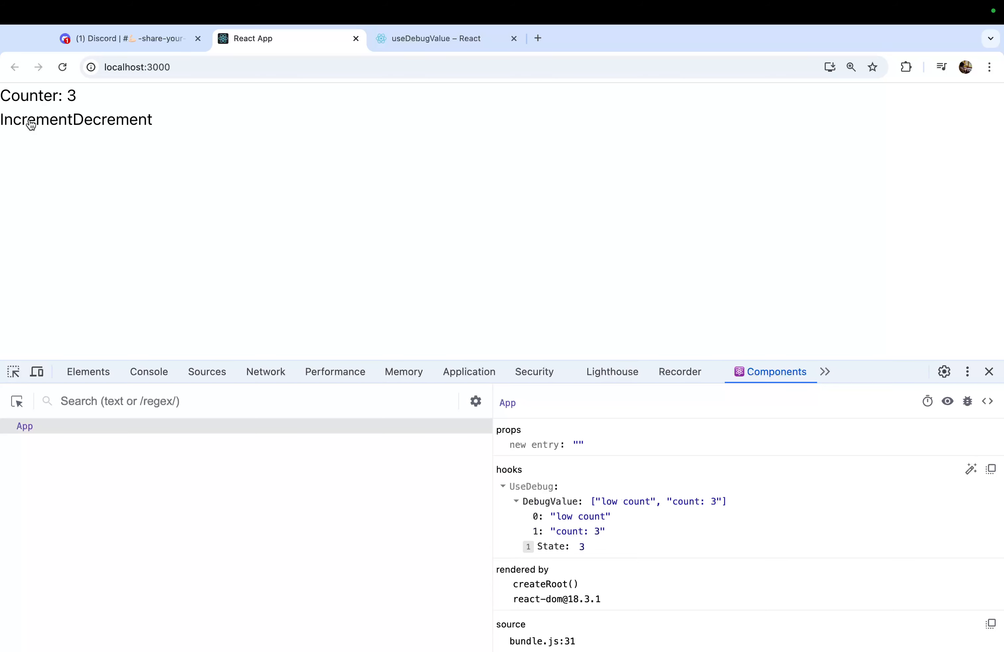
click(32, 119)
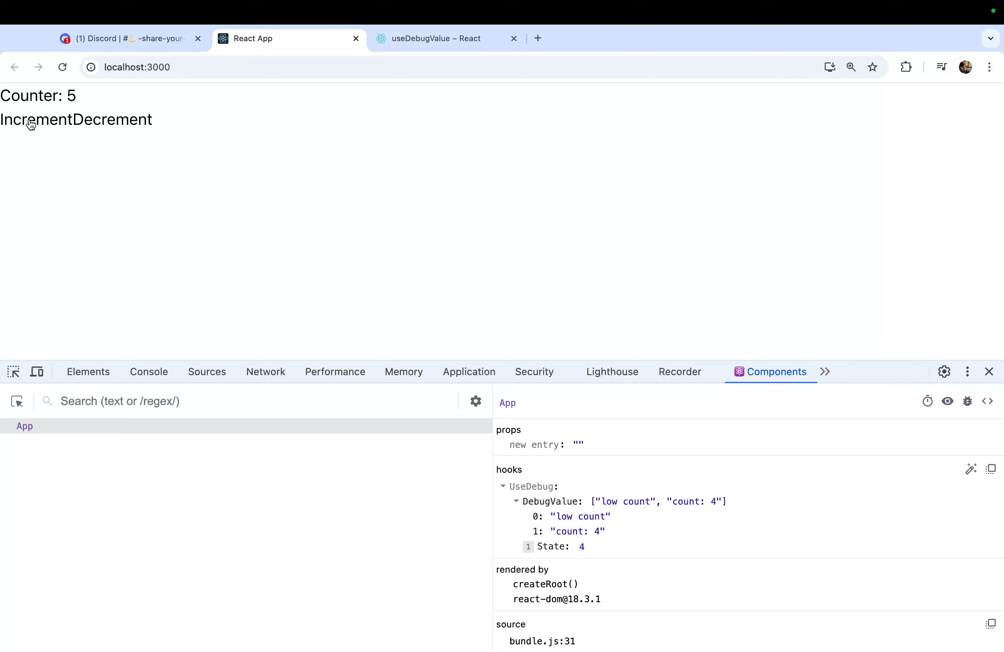
click(28, 120)
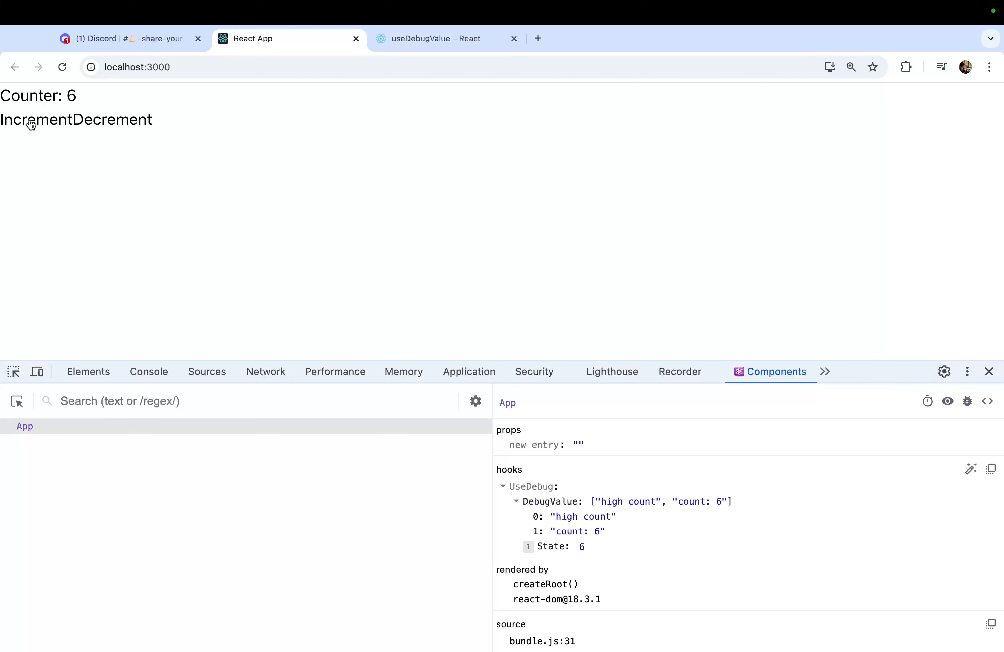
mouse_move(320, 240)
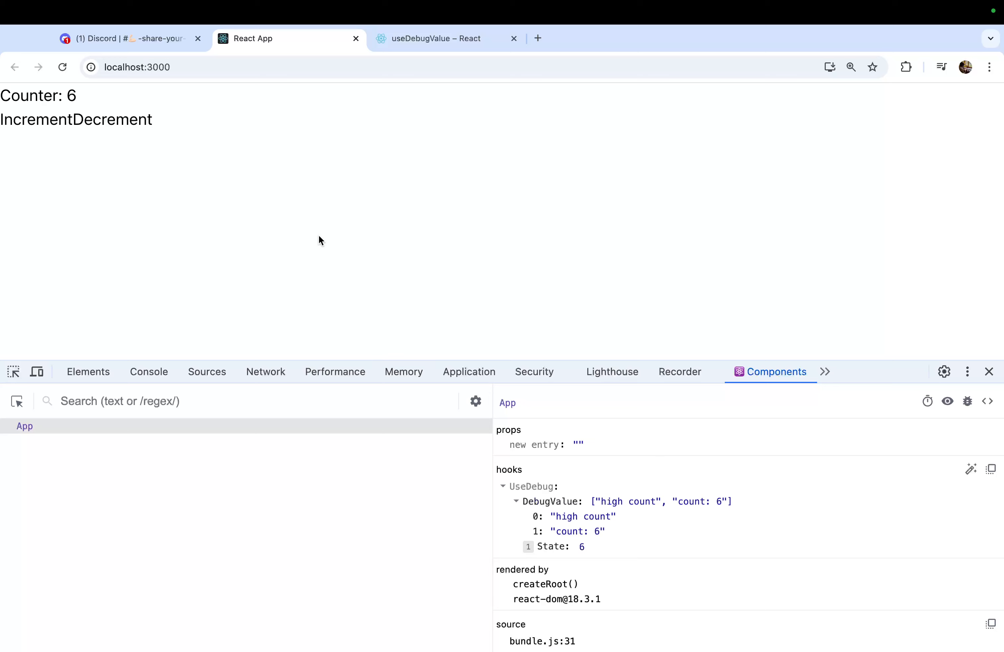
mouse_move(112, 123)
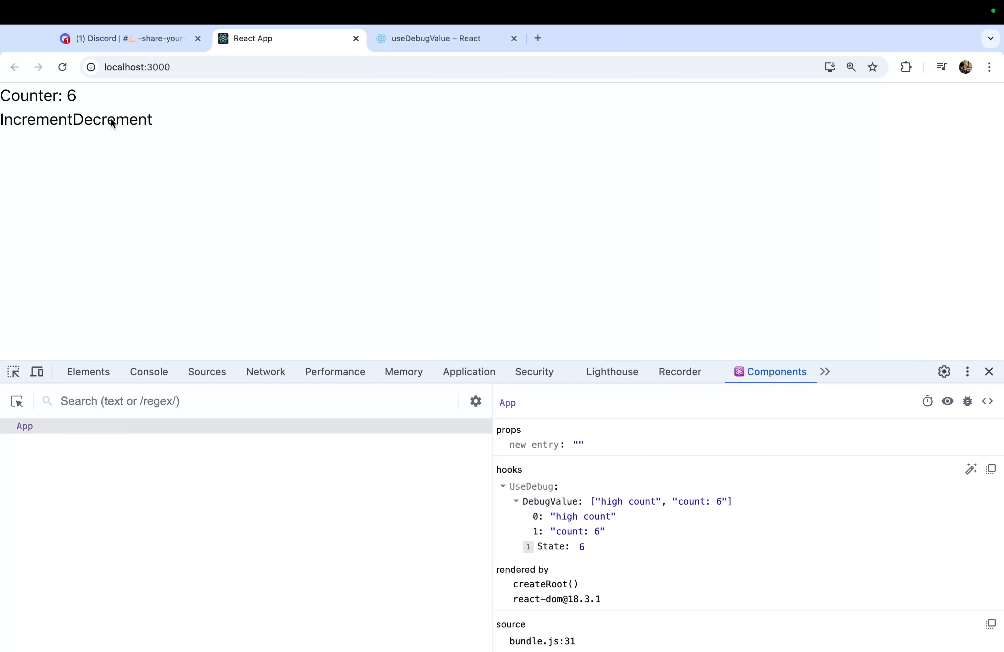
click(113, 120)
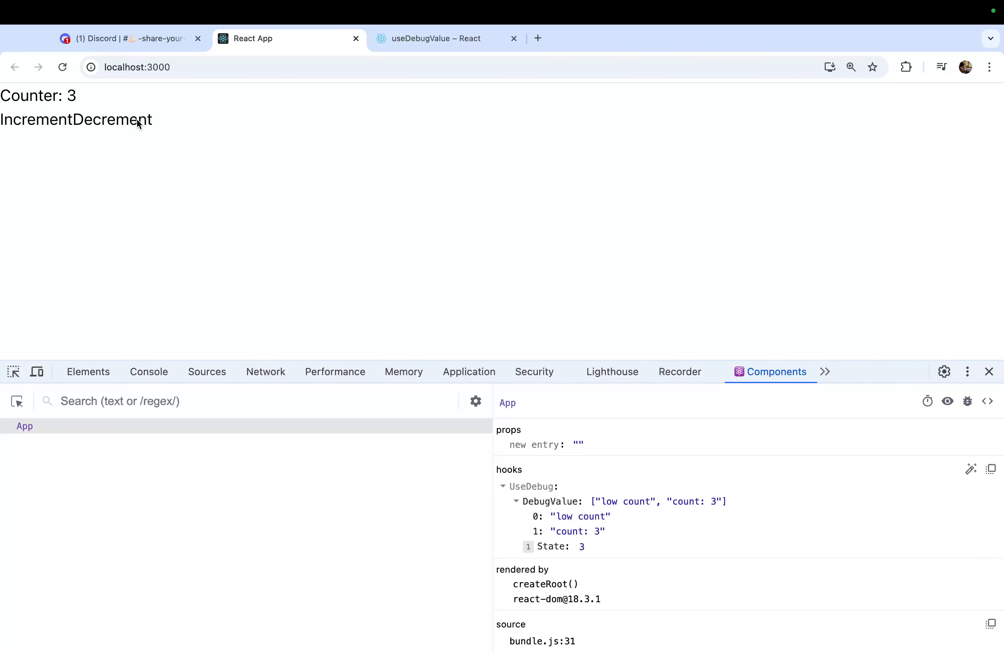
mouse_move(214, 175)
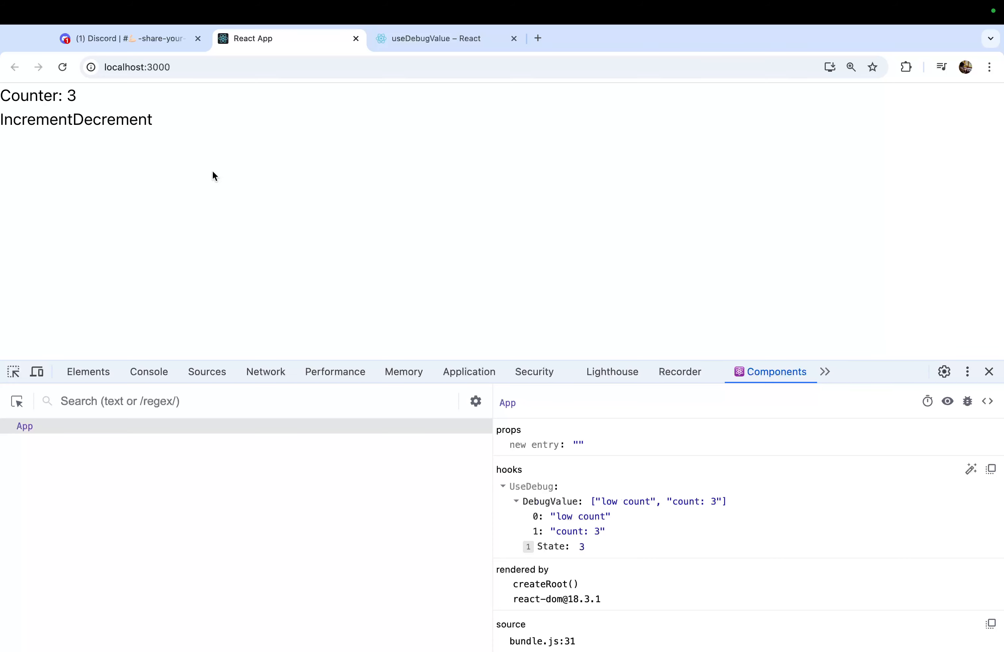
mouse_move(189, 168)
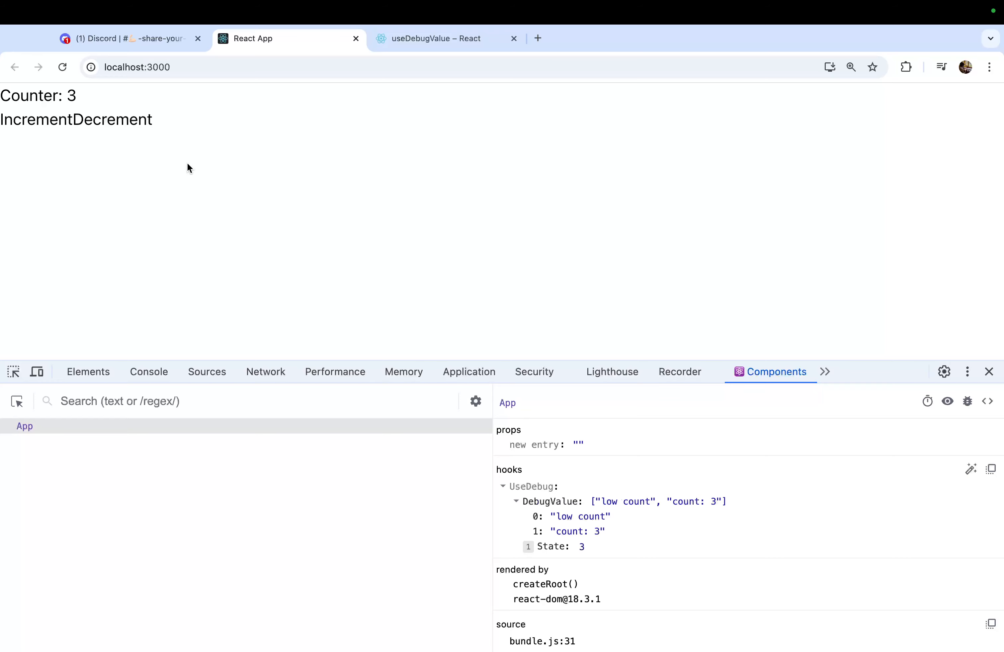
Scroll the react.dev useDebugValue page down to the Deferring formatting of a debug value section.
click(439, 38)
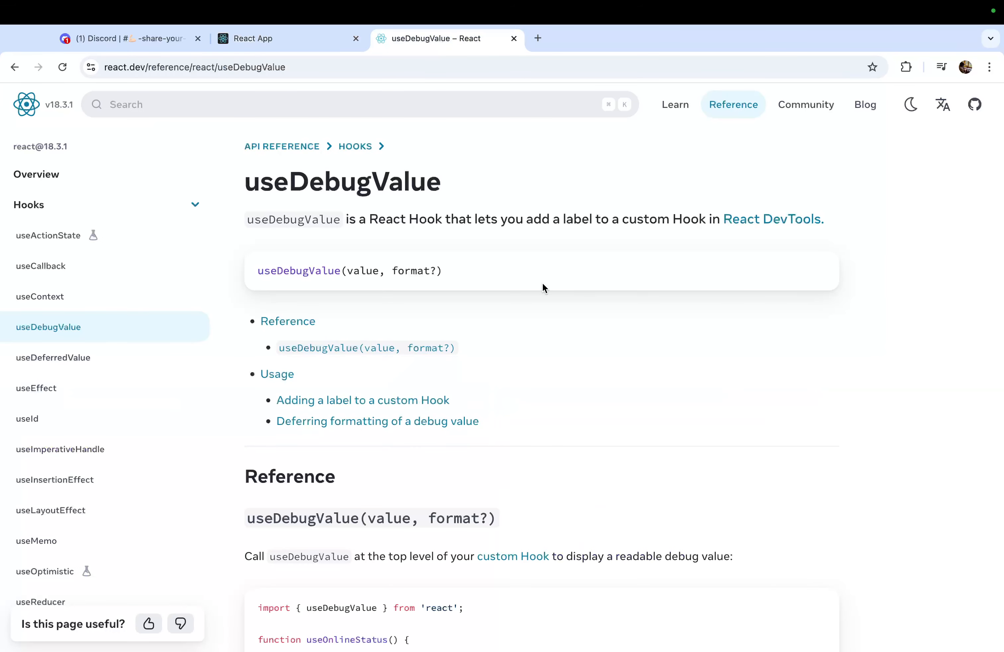
scroll(down, 3)
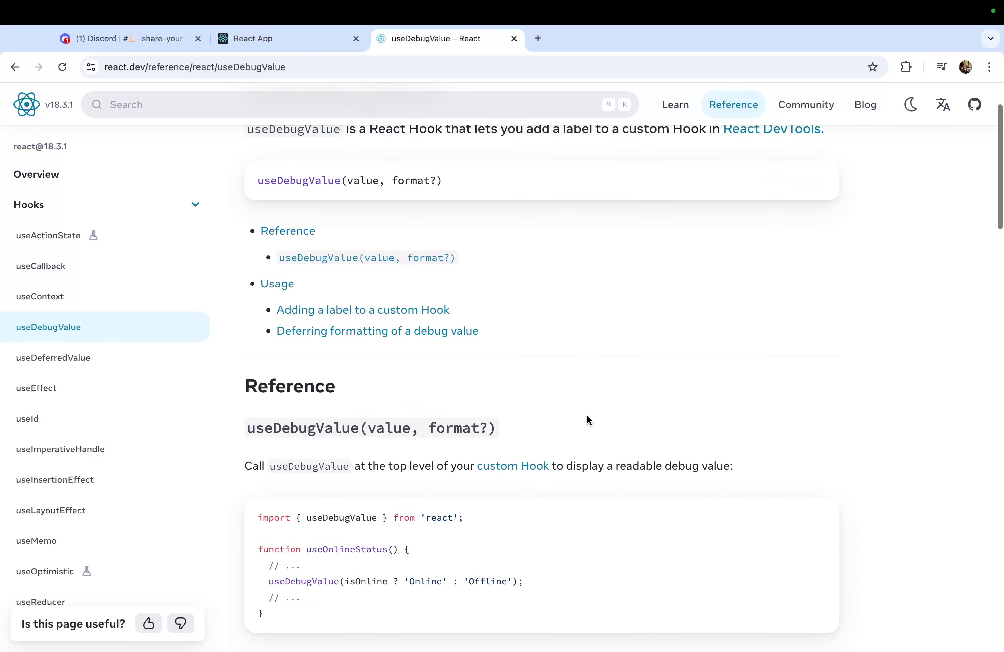
scroll(down, 3)
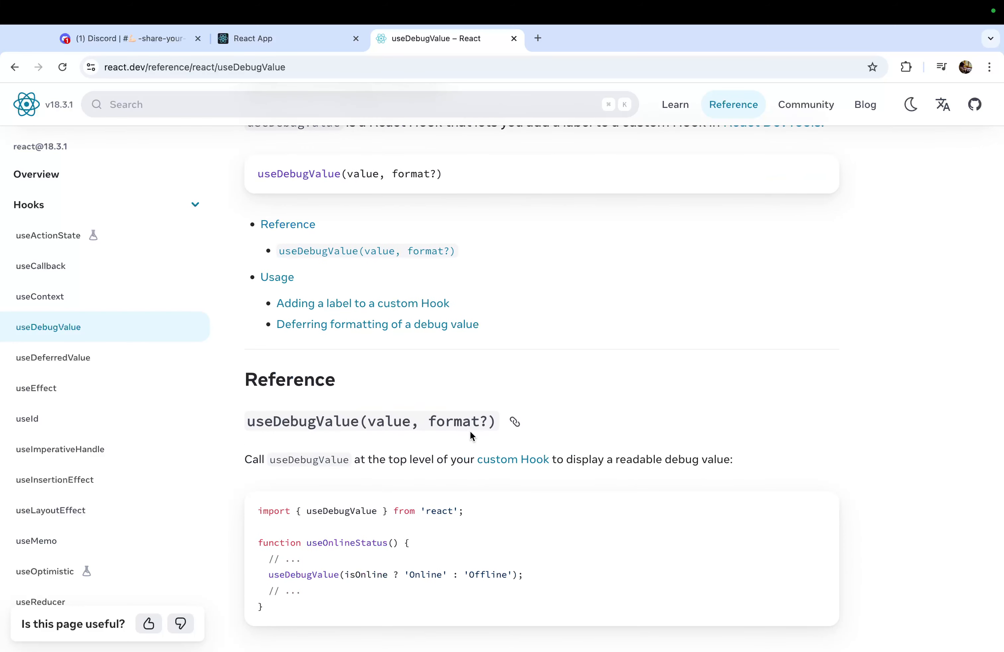
scroll(down, 3)
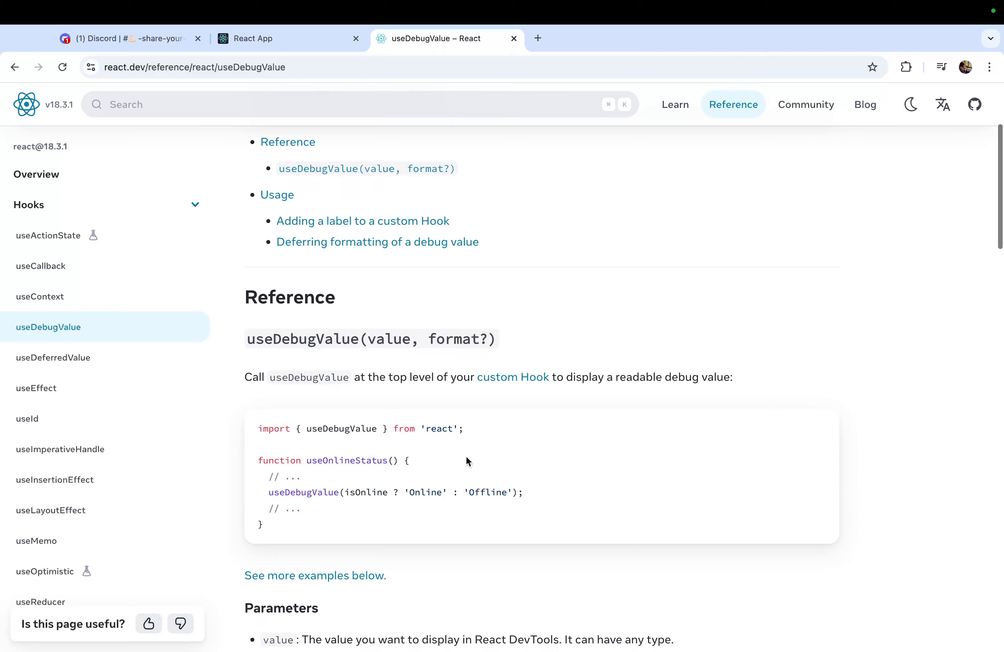
scroll(down, 3)
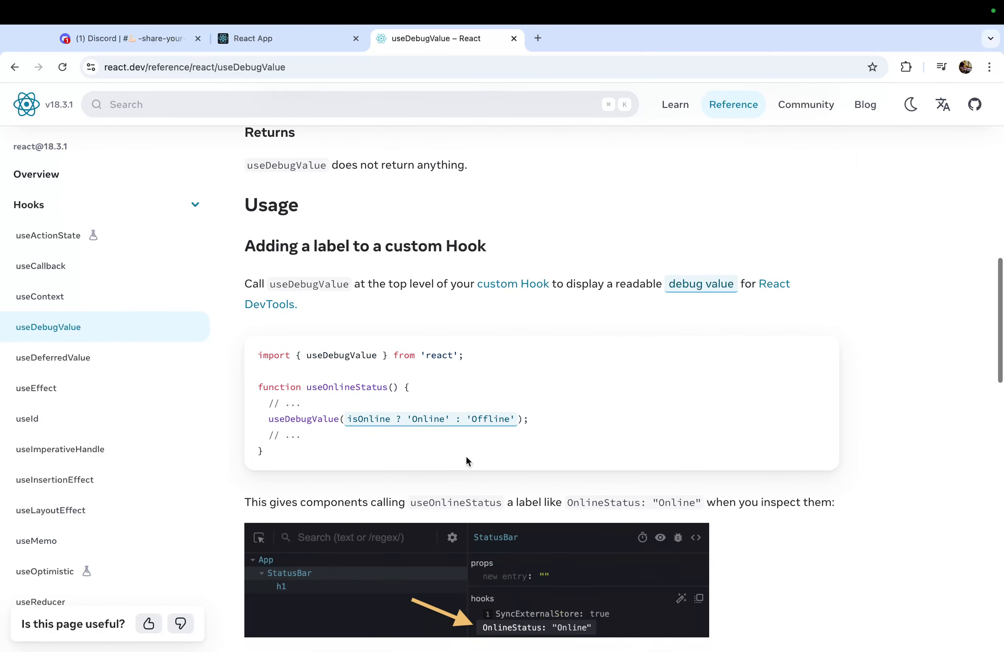
scroll(down, 3)
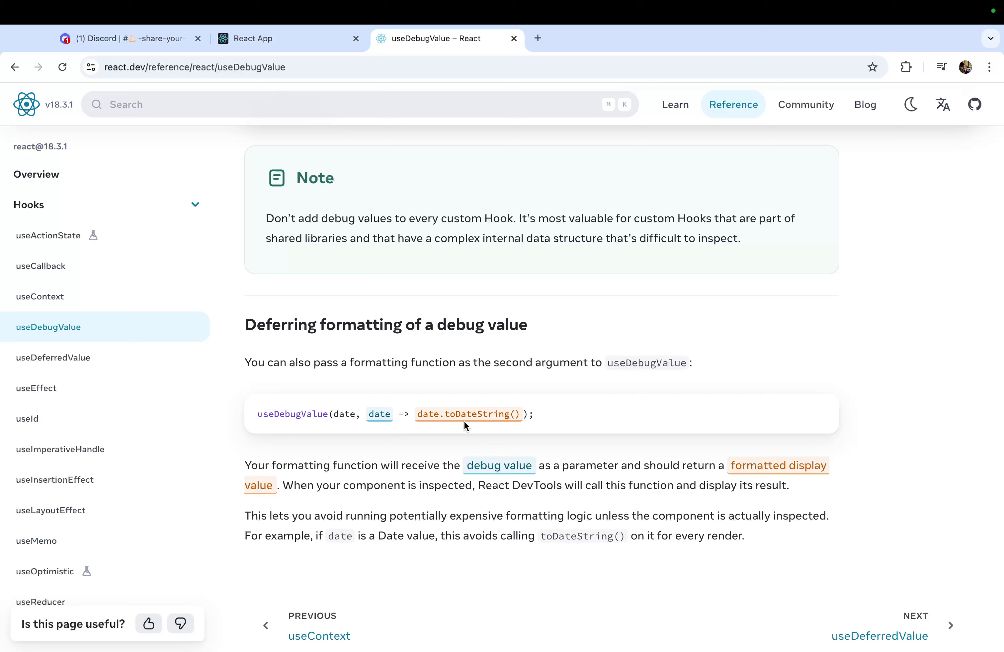
mouse_move(486, 425)
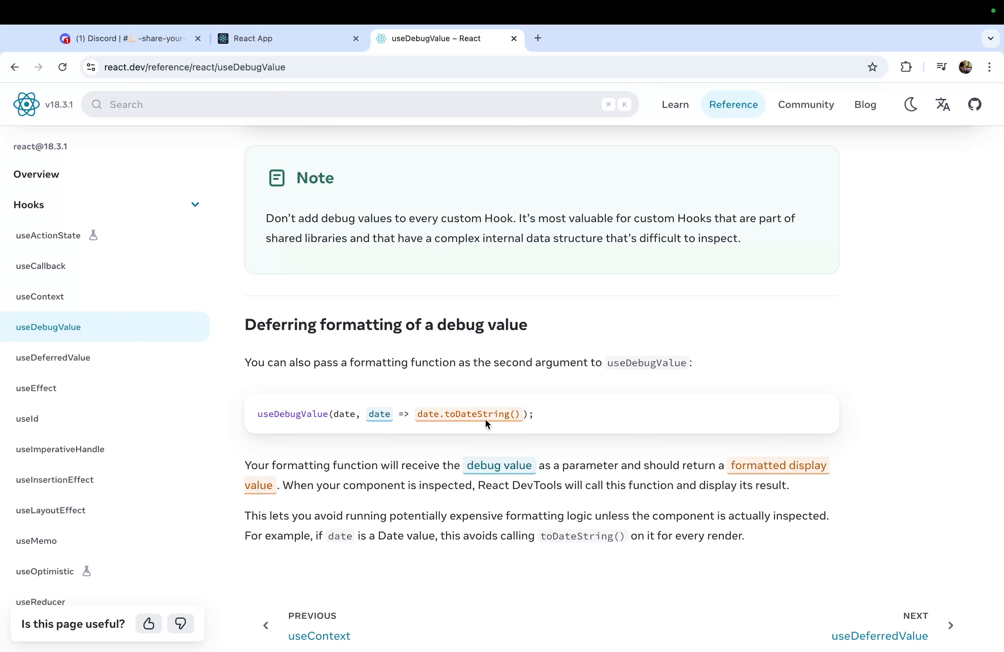
mouse_move(481, 414)
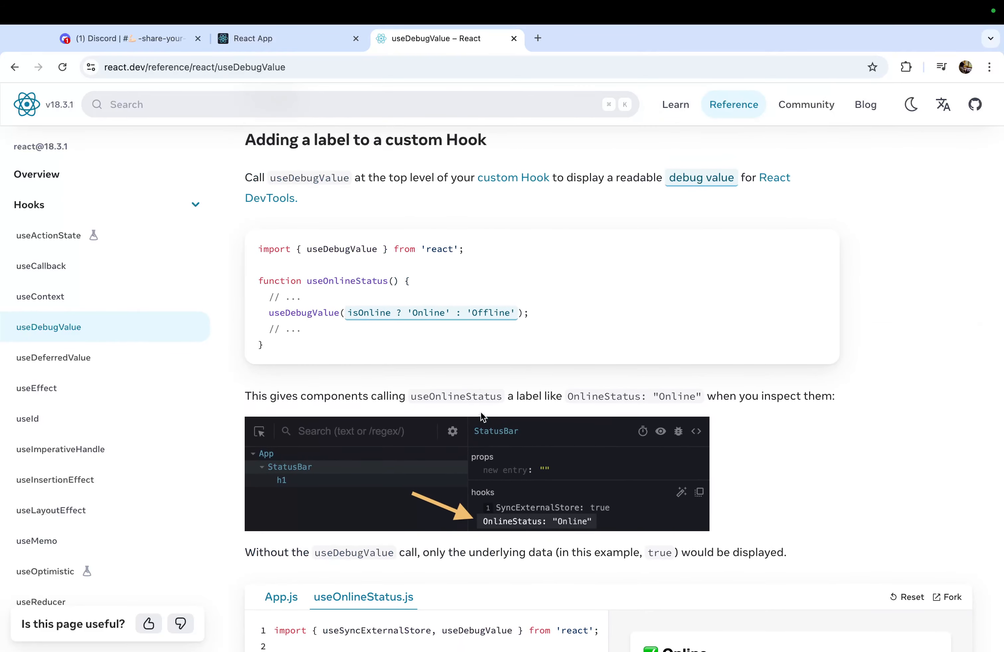
scroll(up, 3)
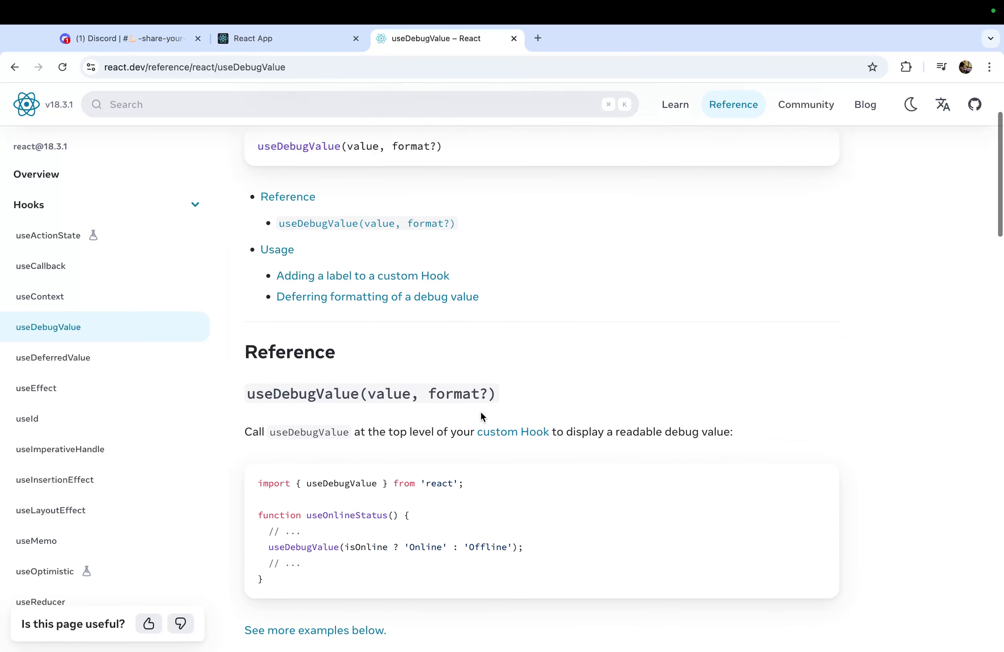
scroll(up, 3)
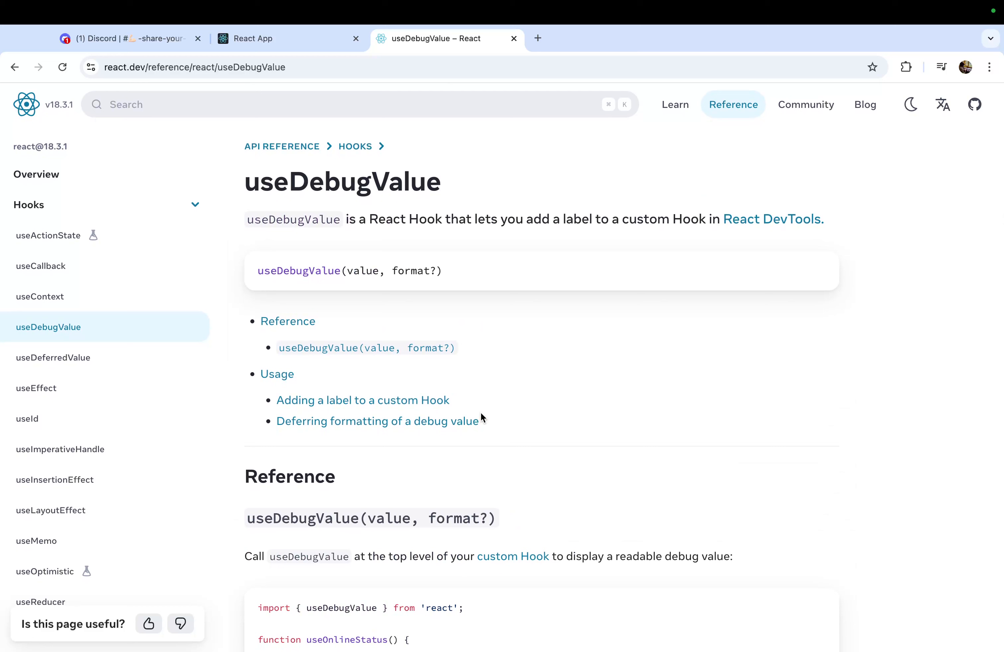